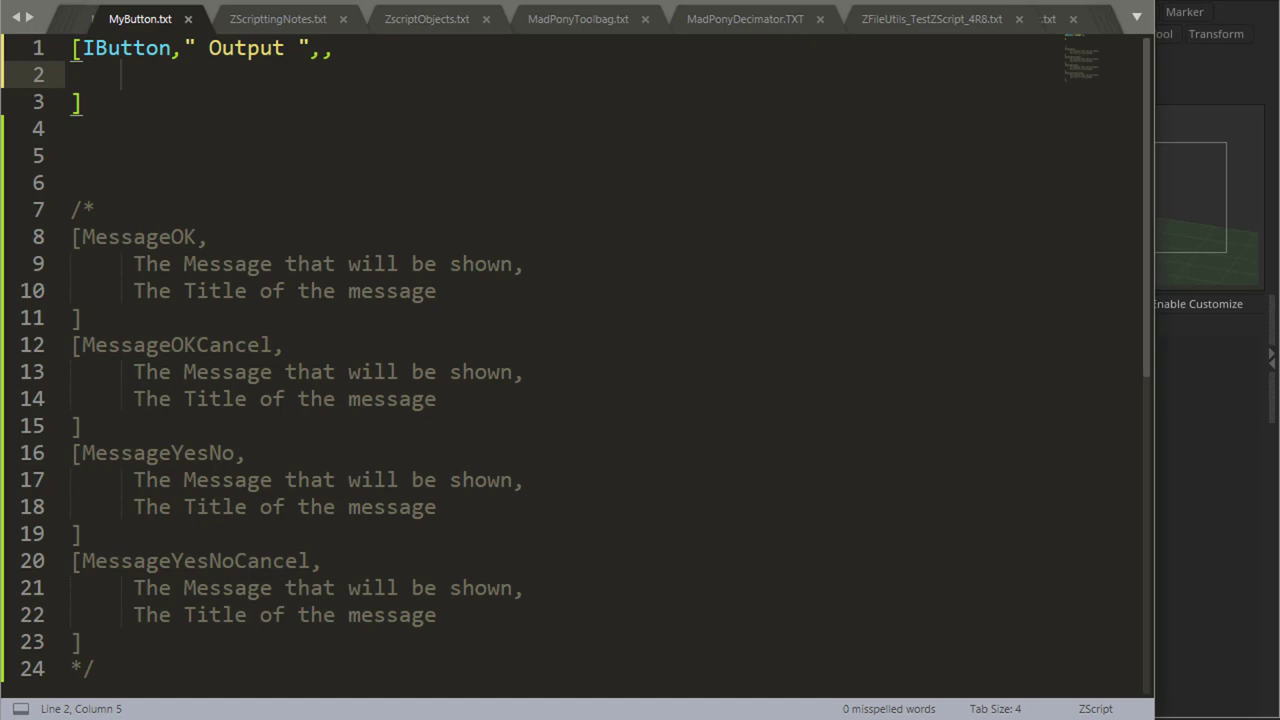
Add MessageOK 'My message to user' titled 'The title of my message', then test and dismiss it.
{"action": "type", "text": "[MessageOK,\"My message to user\",\"The title of my message\"]"}
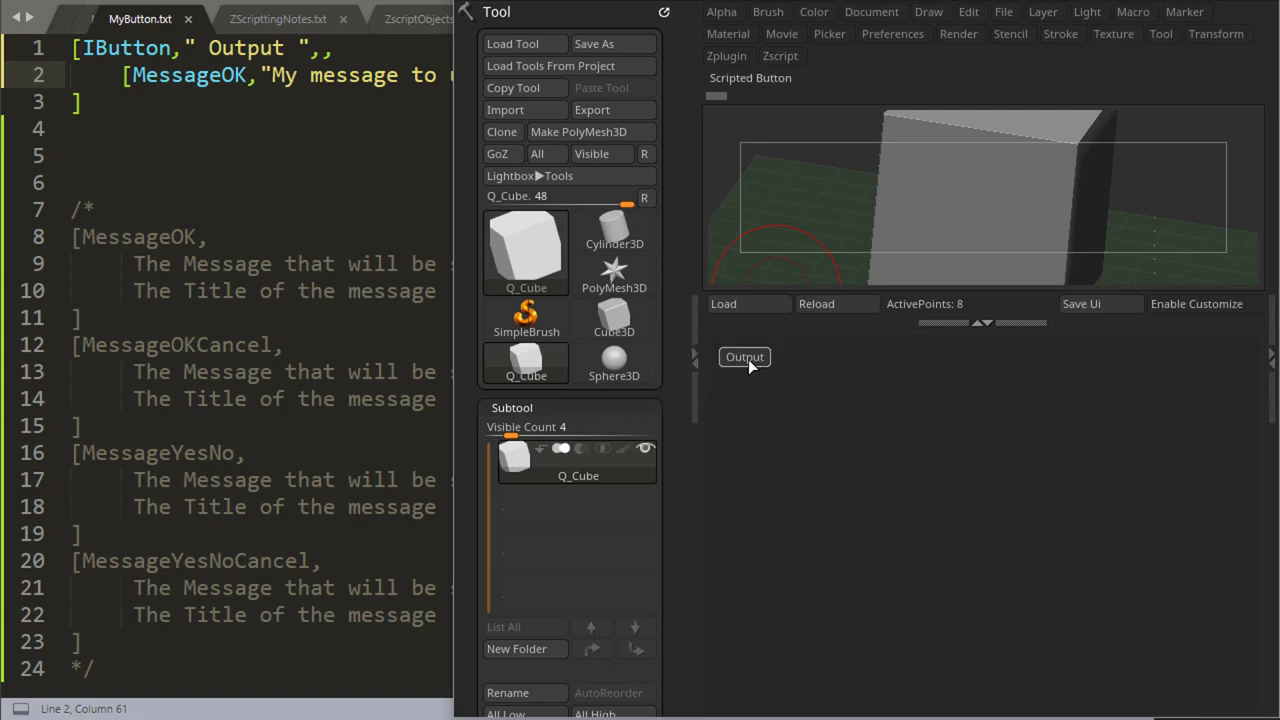
{"action": "left_click", "coordinate": [744, 357]}
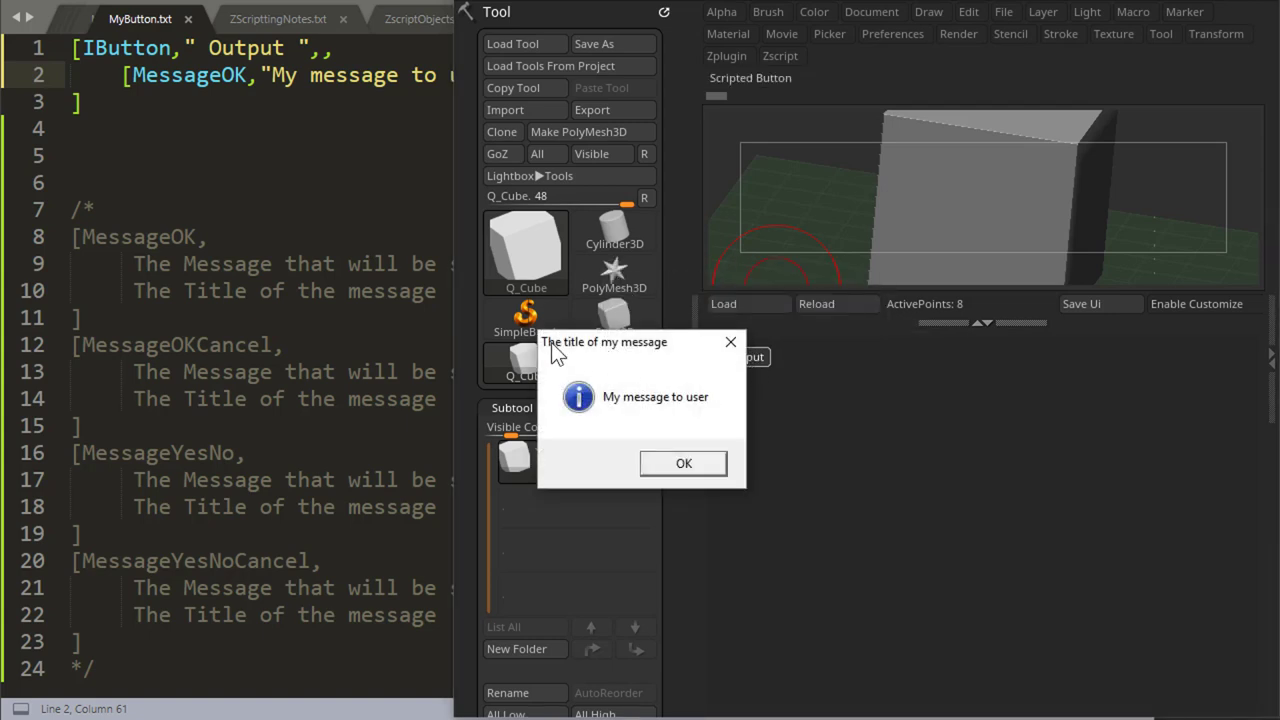
{"action": "mouse_move", "coordinate": [640, 360]}
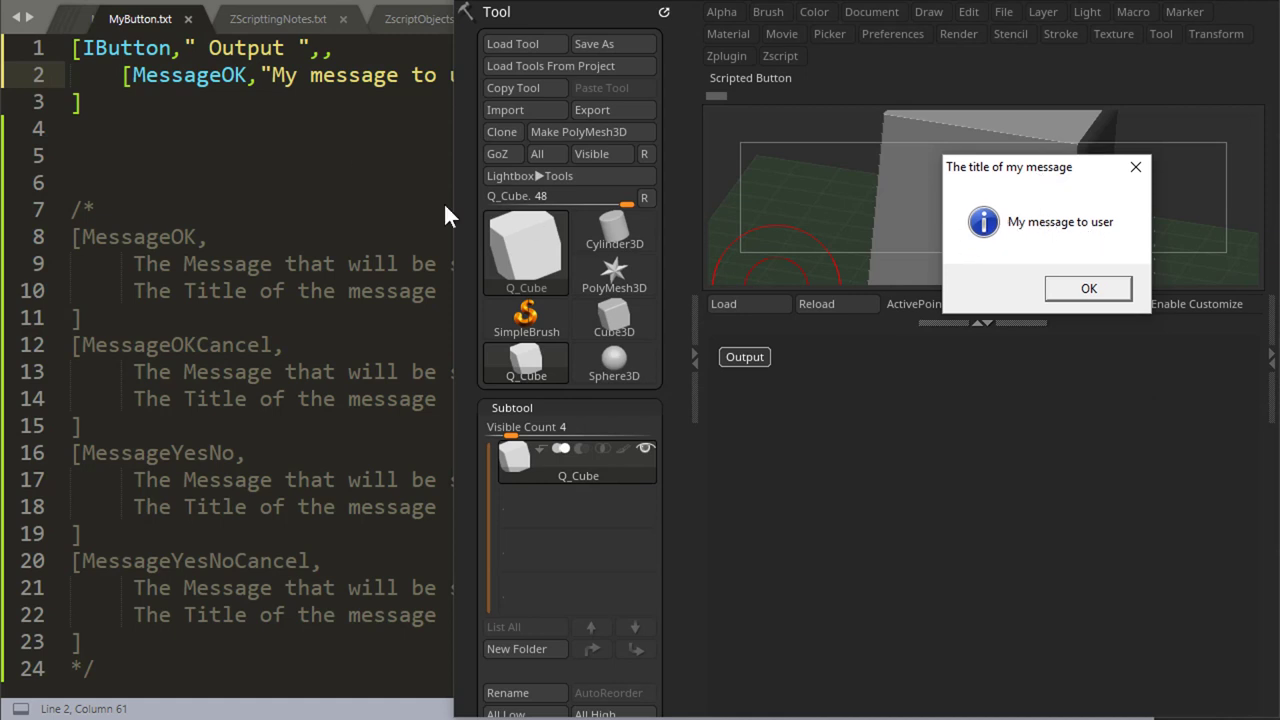
{"action": "left_click", "coordinate": [1088, 288]}
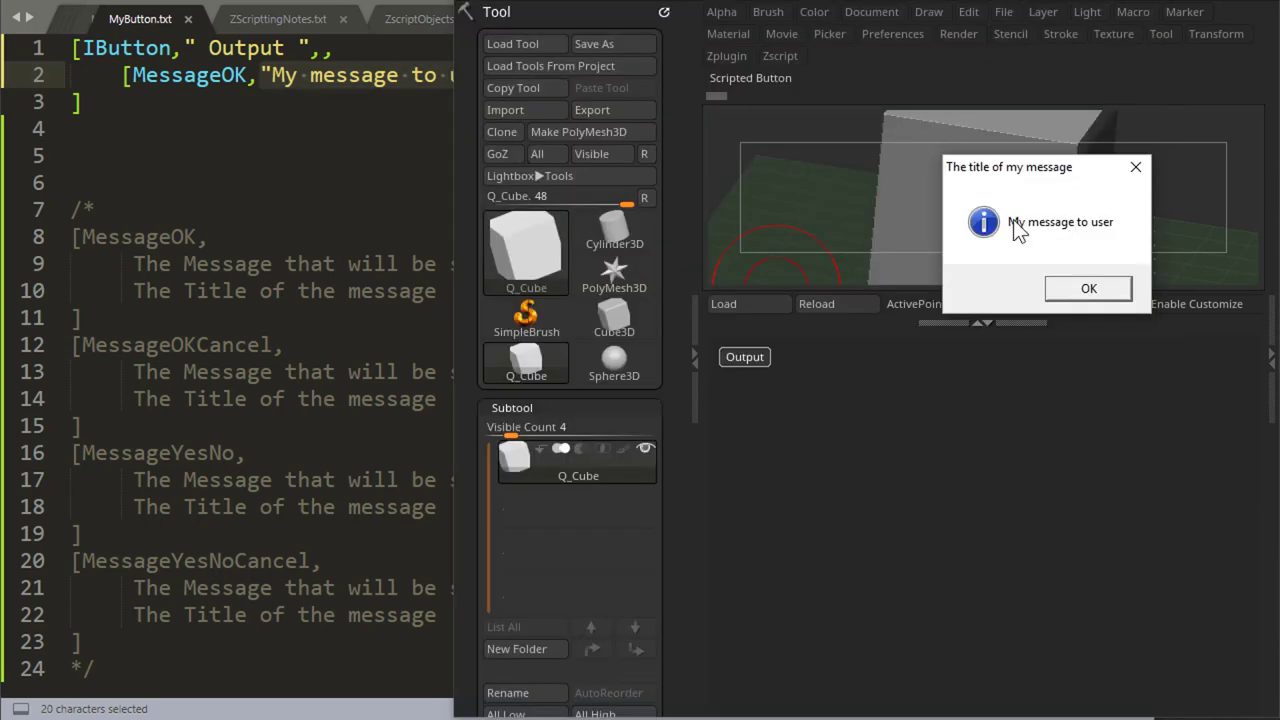
{"action": "mouse_move", "coordinate": [1065, 183]}
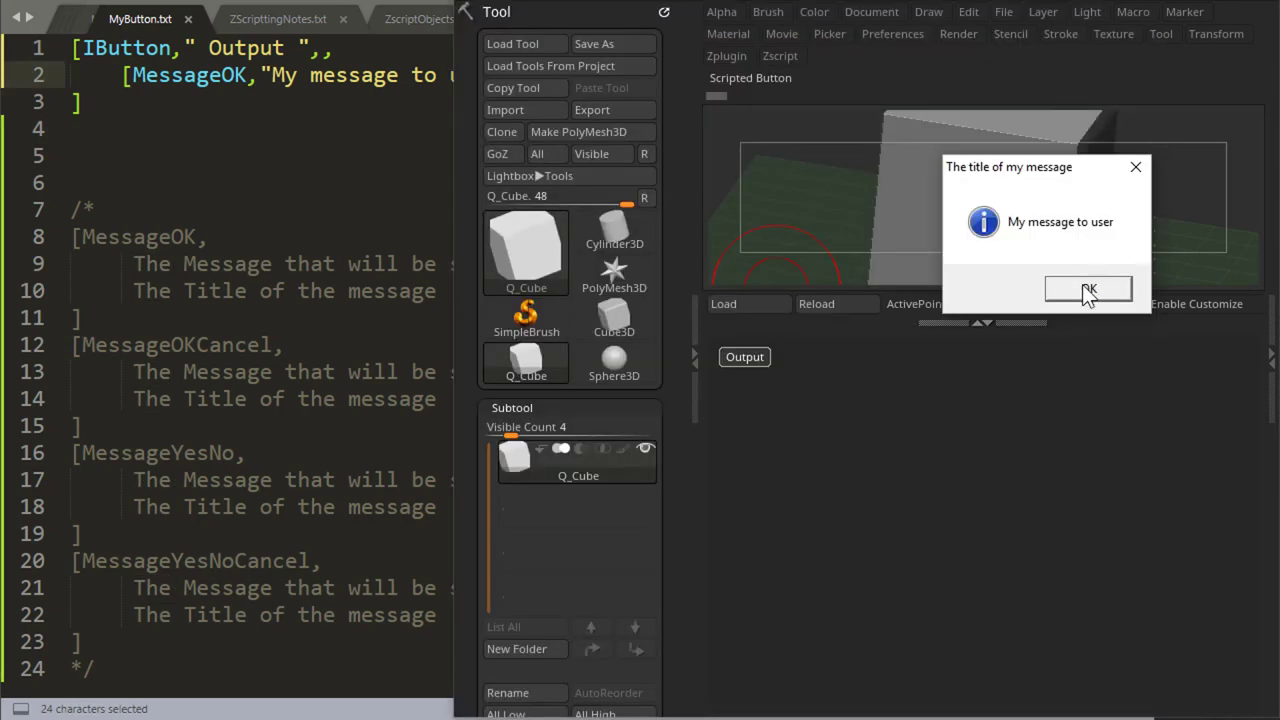
{"action": "left_click", "coordinate": [1088, 288]}
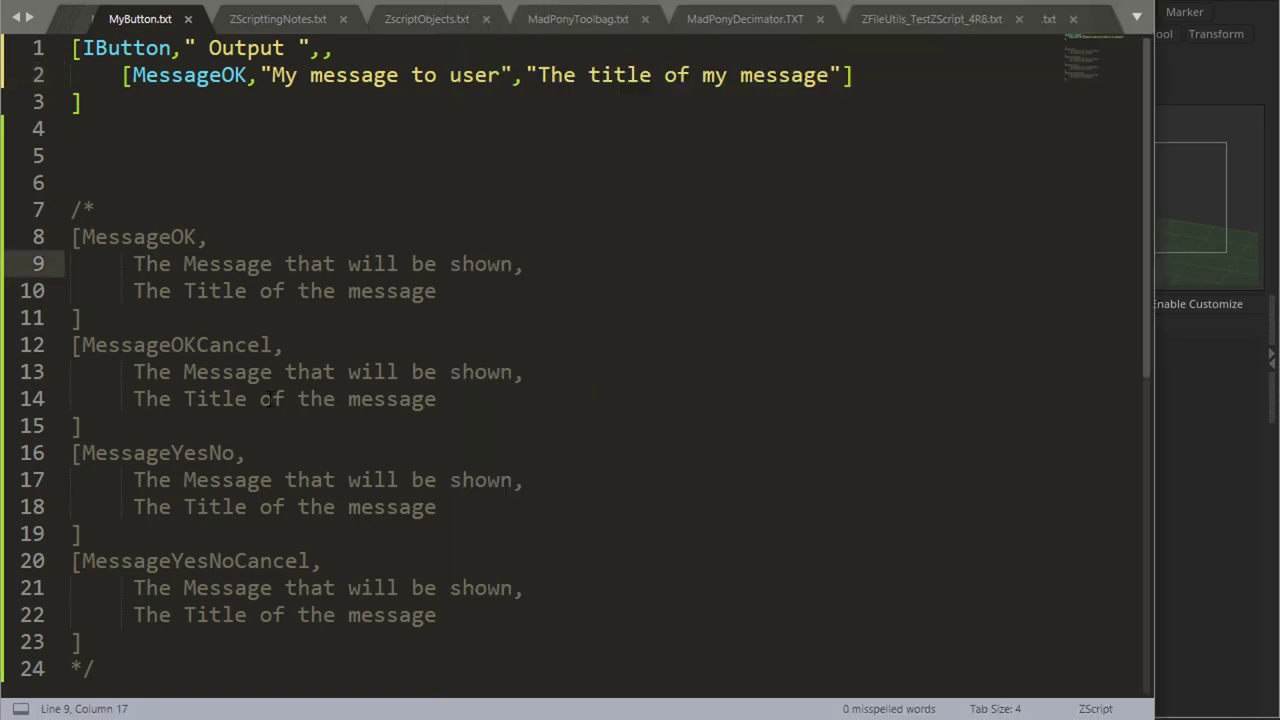
Store the result of MessageOKCancel 'Message', 'Title' in gUserInput with VarSet.
{"action": "left_click", "coordinate": [270, 398]}
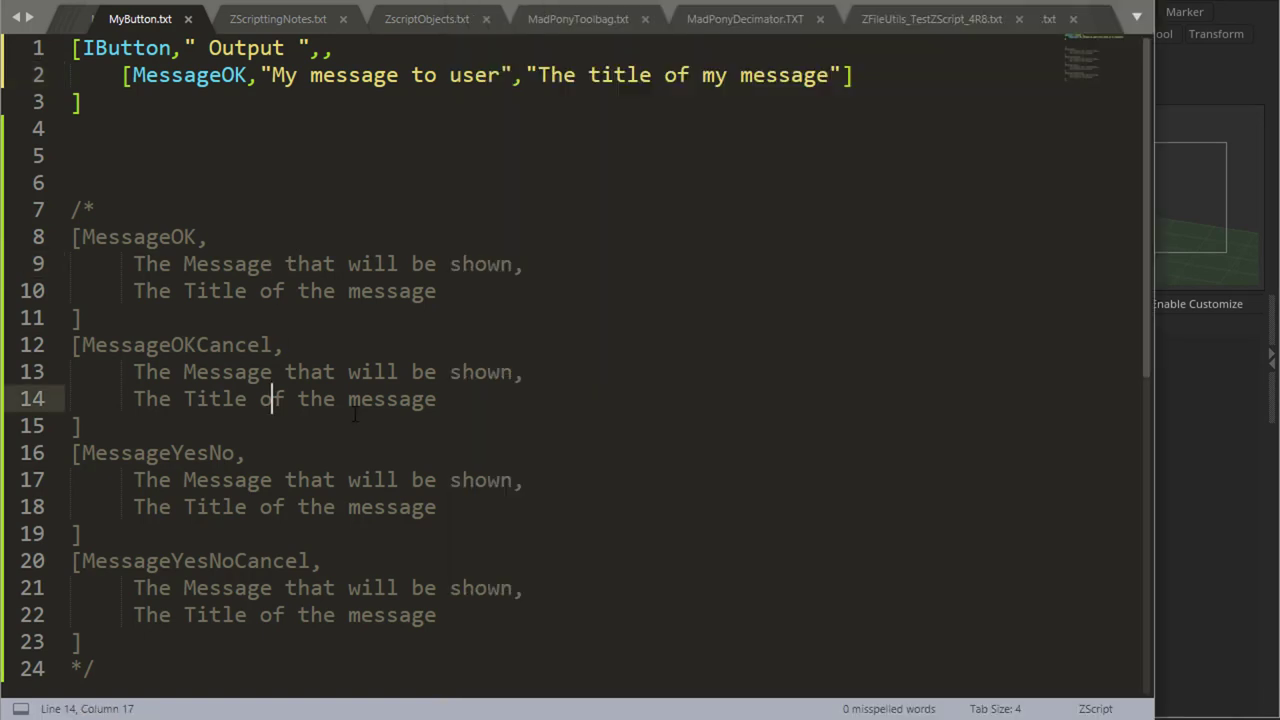
{"action": "type", "text": "[MessageOKCancel,\"Message\",\"Title\"]"}
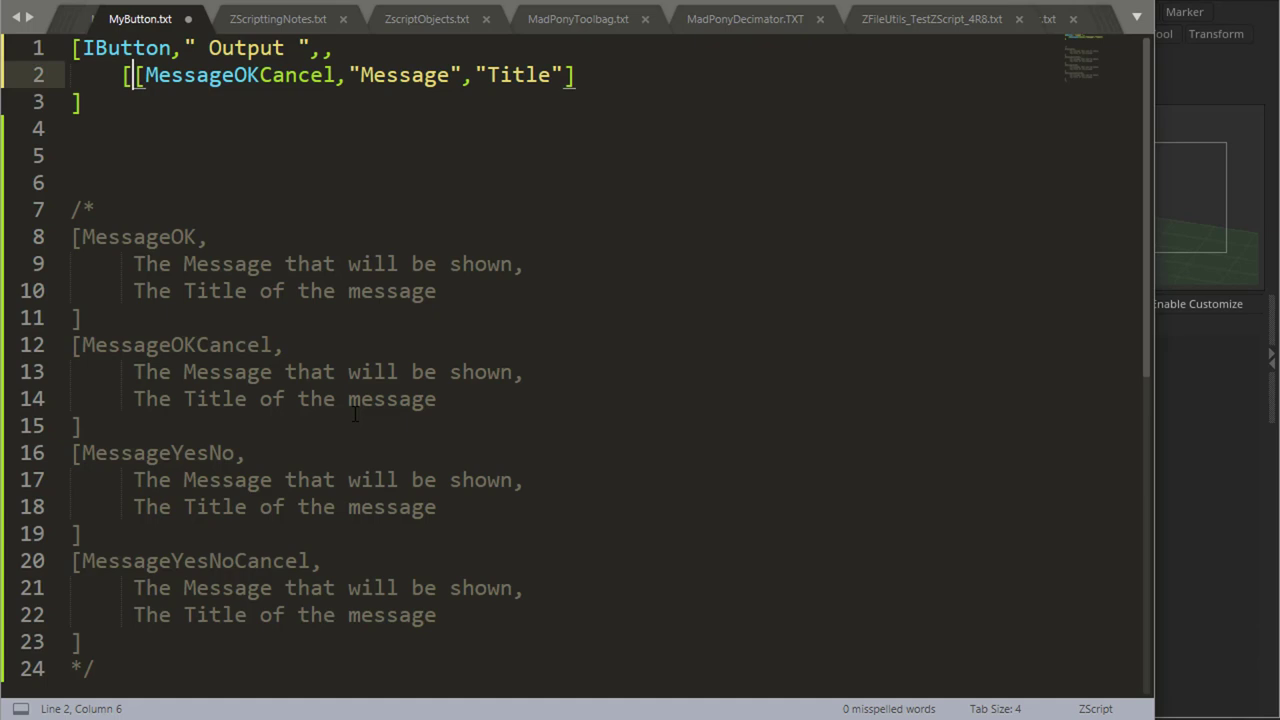
{"action": "type", "text": "VarSet,"}
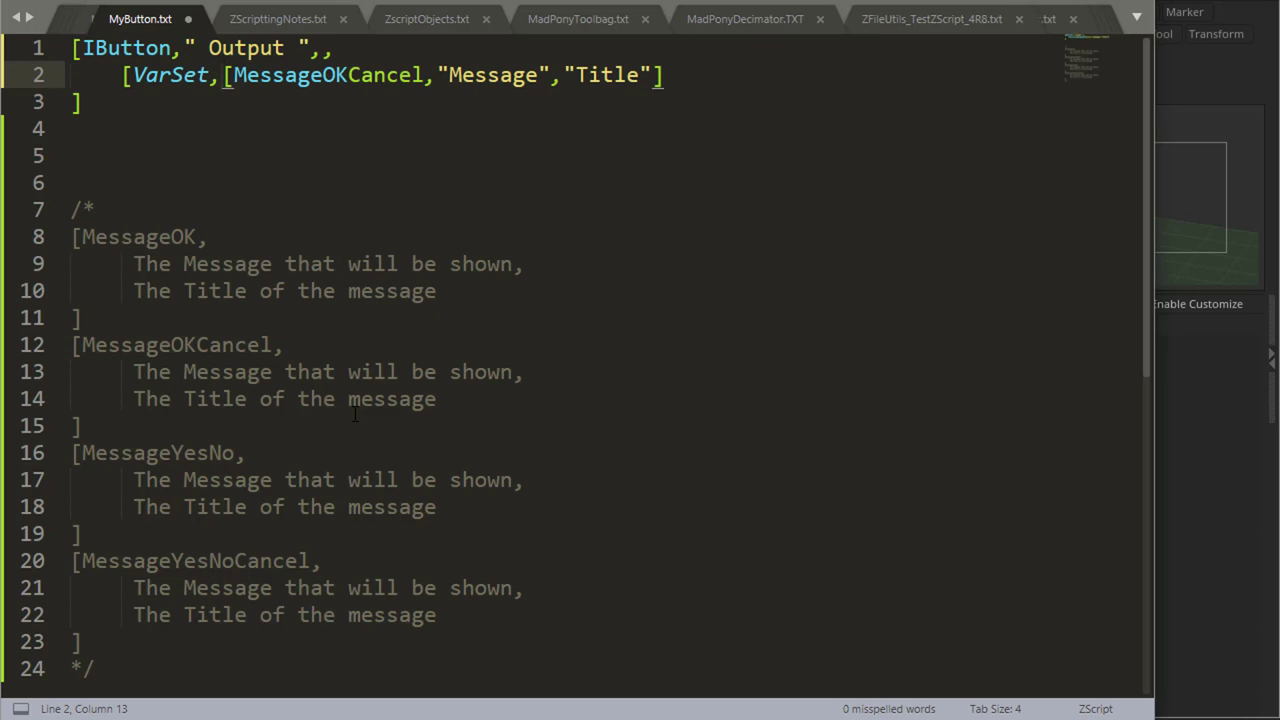
{"action": "type", "text": "userI"}
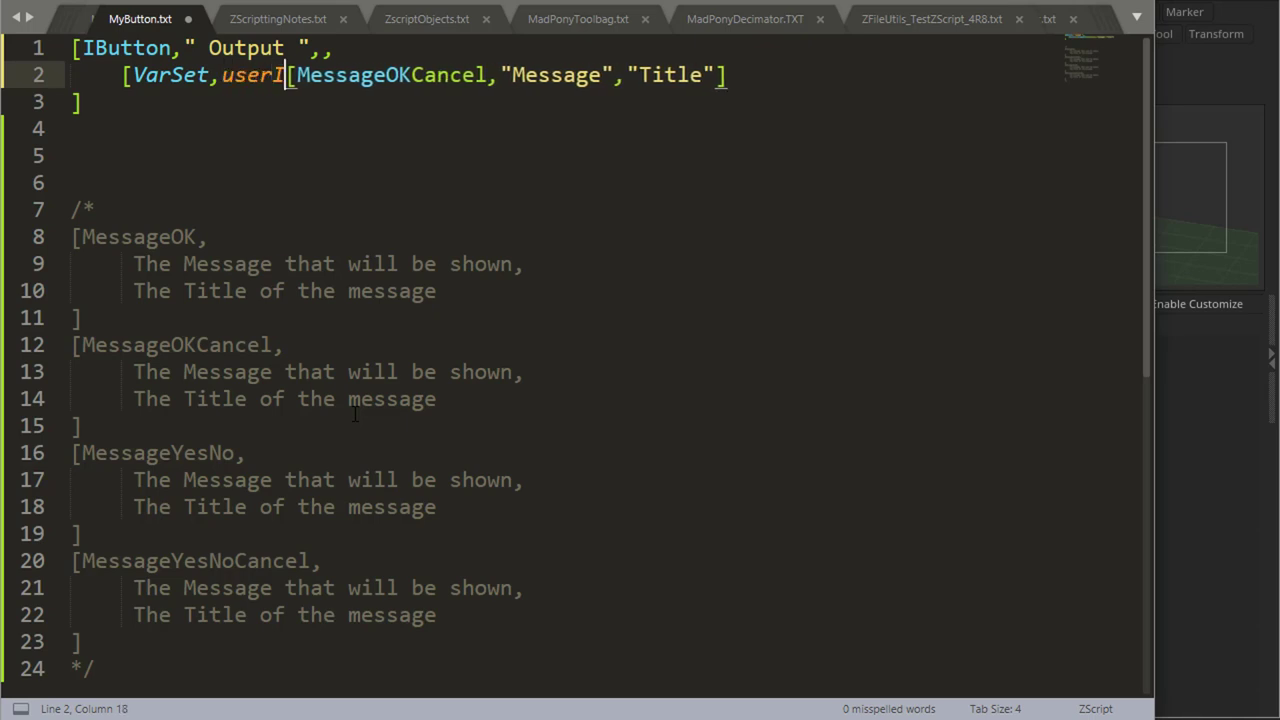
{"action": "type", "text": "np"}
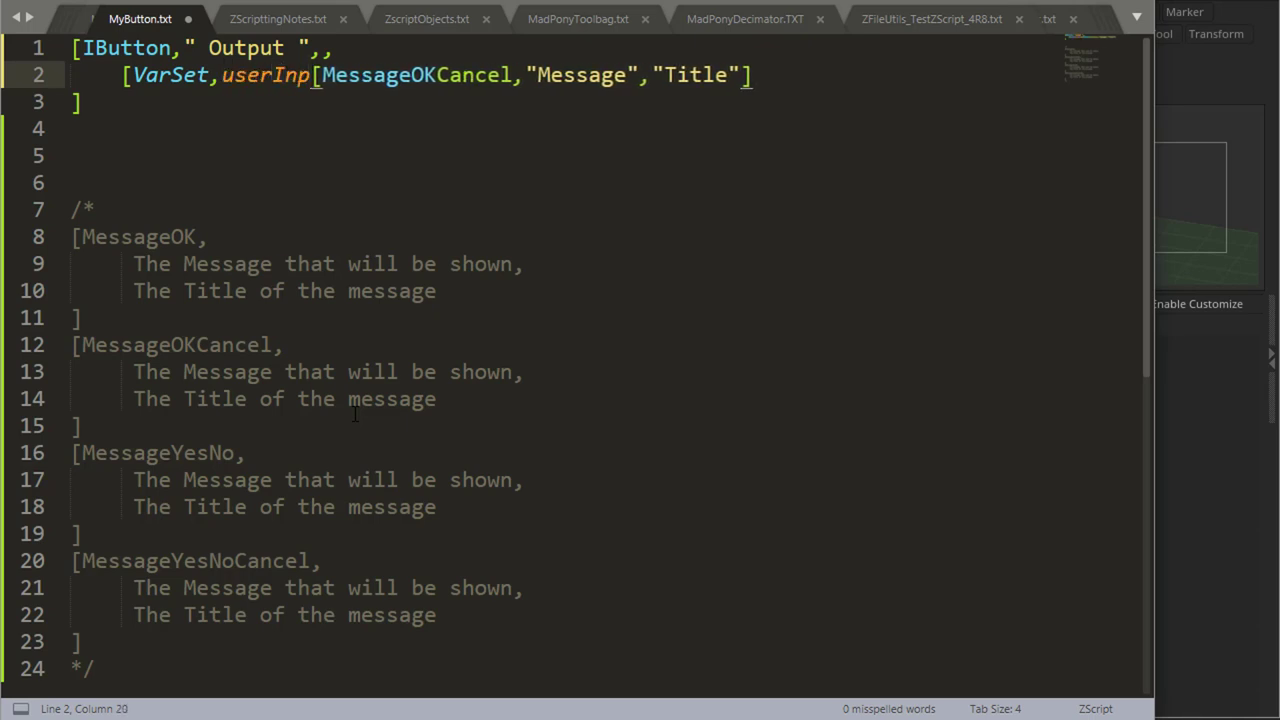
{"action": "type", "text": "ut"}
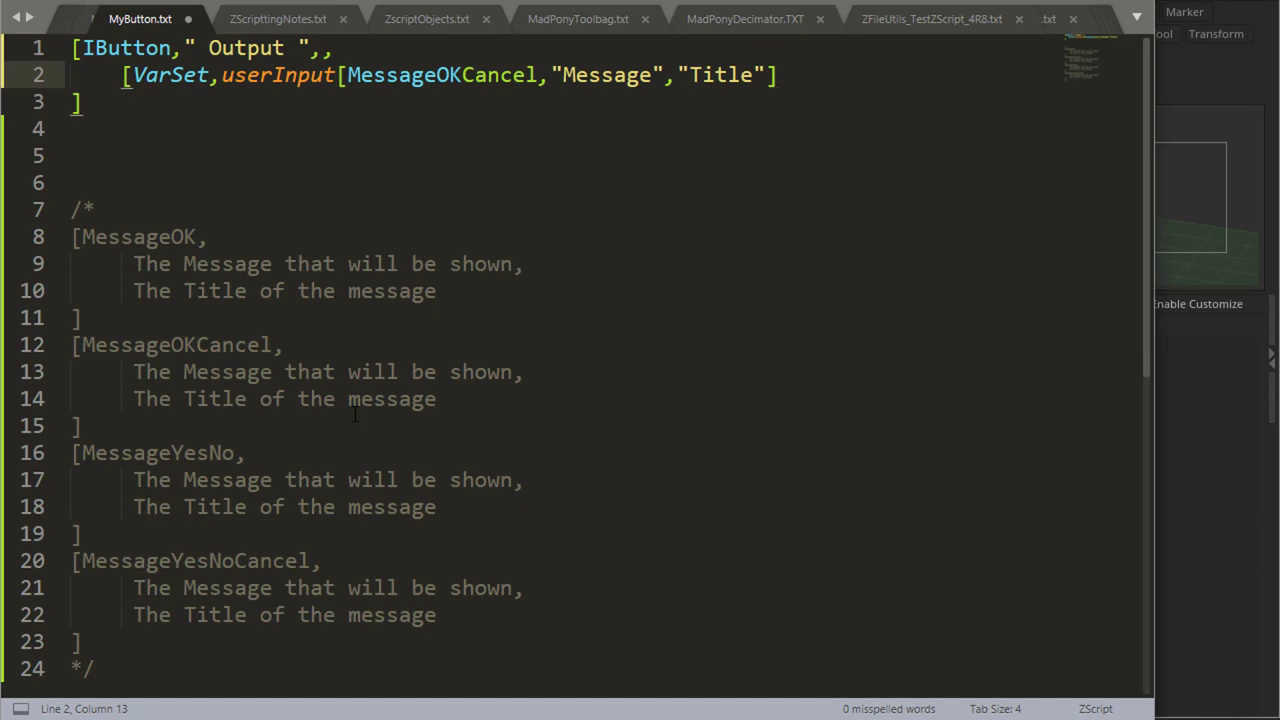
{"action": "type", "text": "gU"}
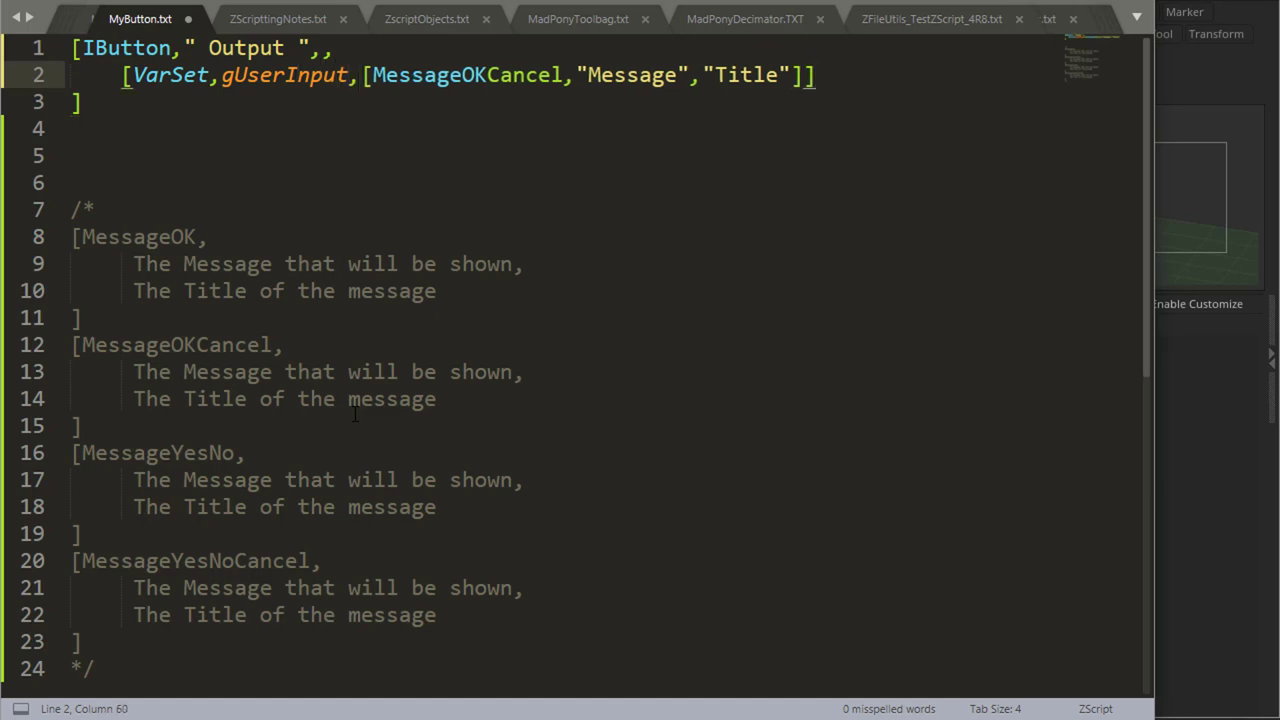
Add [Note,gUserInput] on a new line and save the script.
{"action": "key", "text": "enter"}
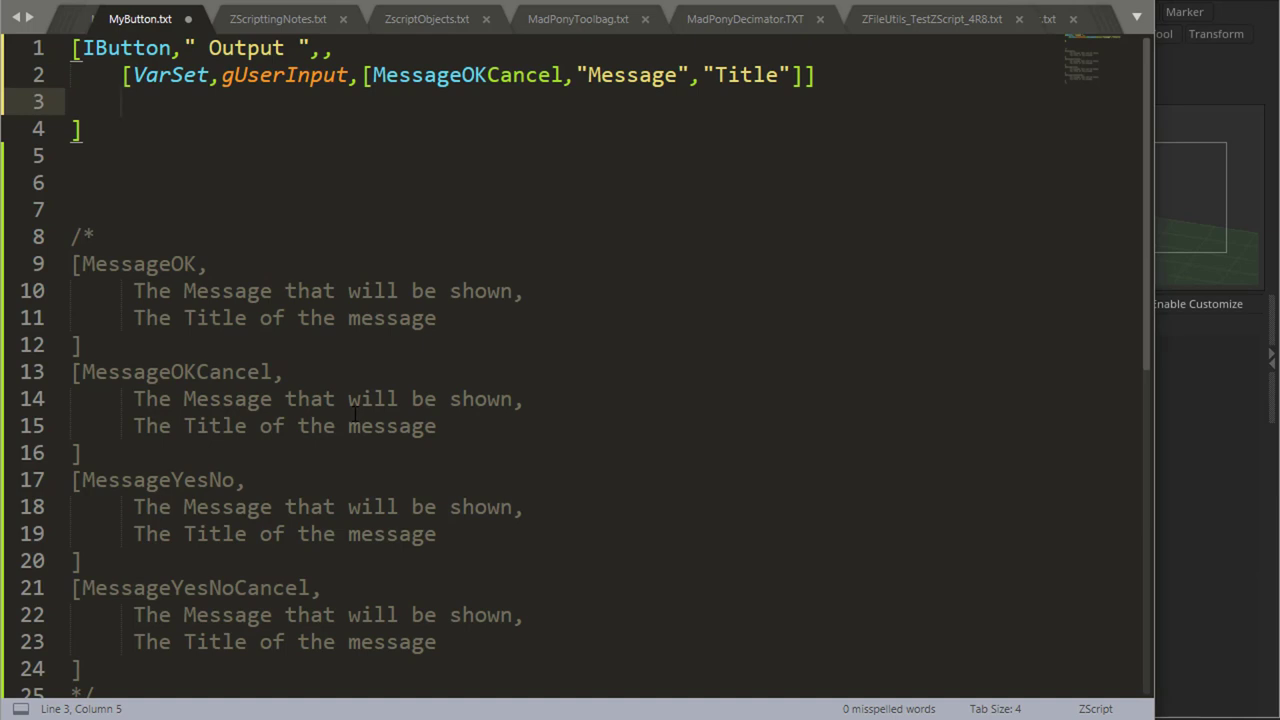
{"action": "type", "text": "[Note]"}
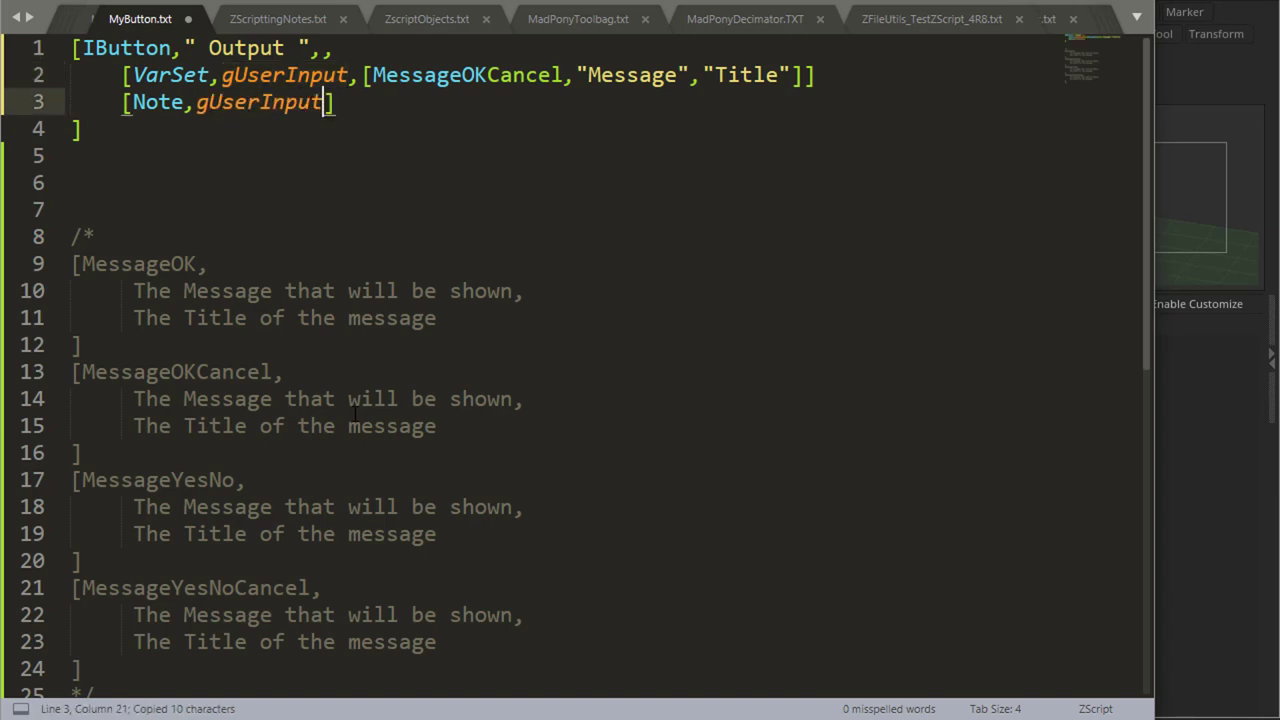
{"action": "key", "text": "ctrl+s"}
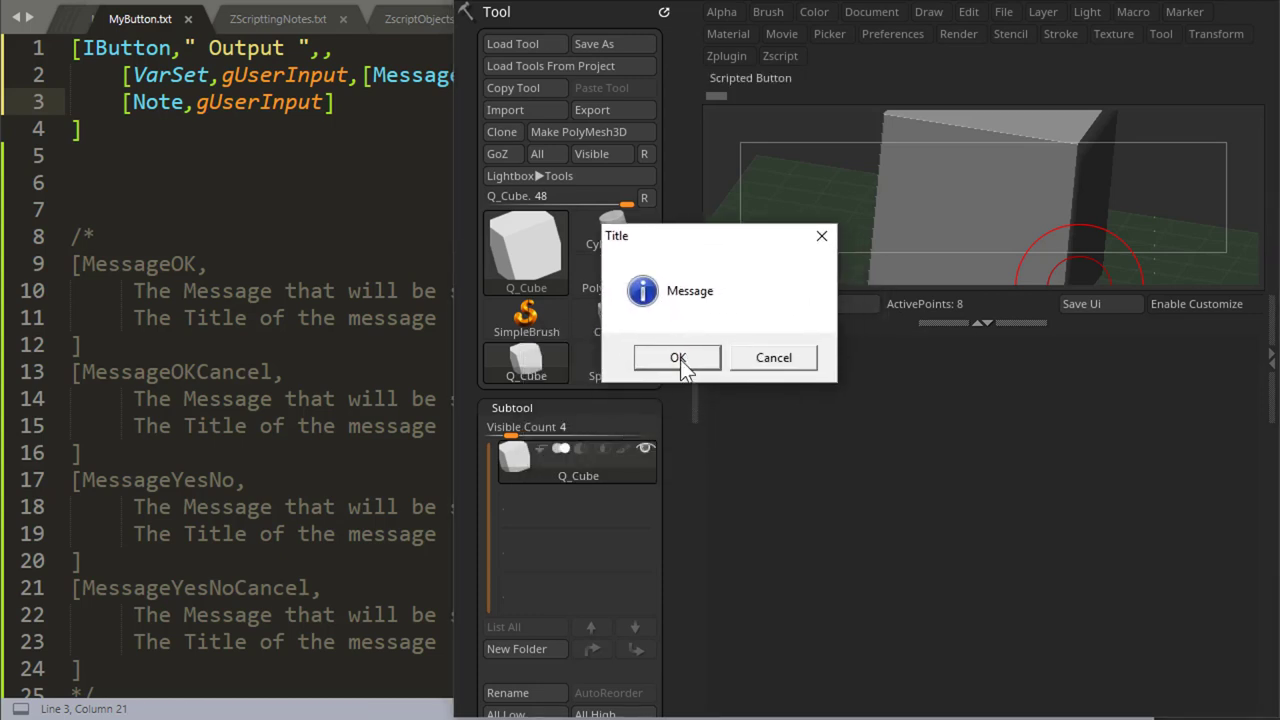
Answer the OK/Cancel message, reload the If-branching script, and test it again.
{"action": "left_click", "coordinate": [677, 357]}
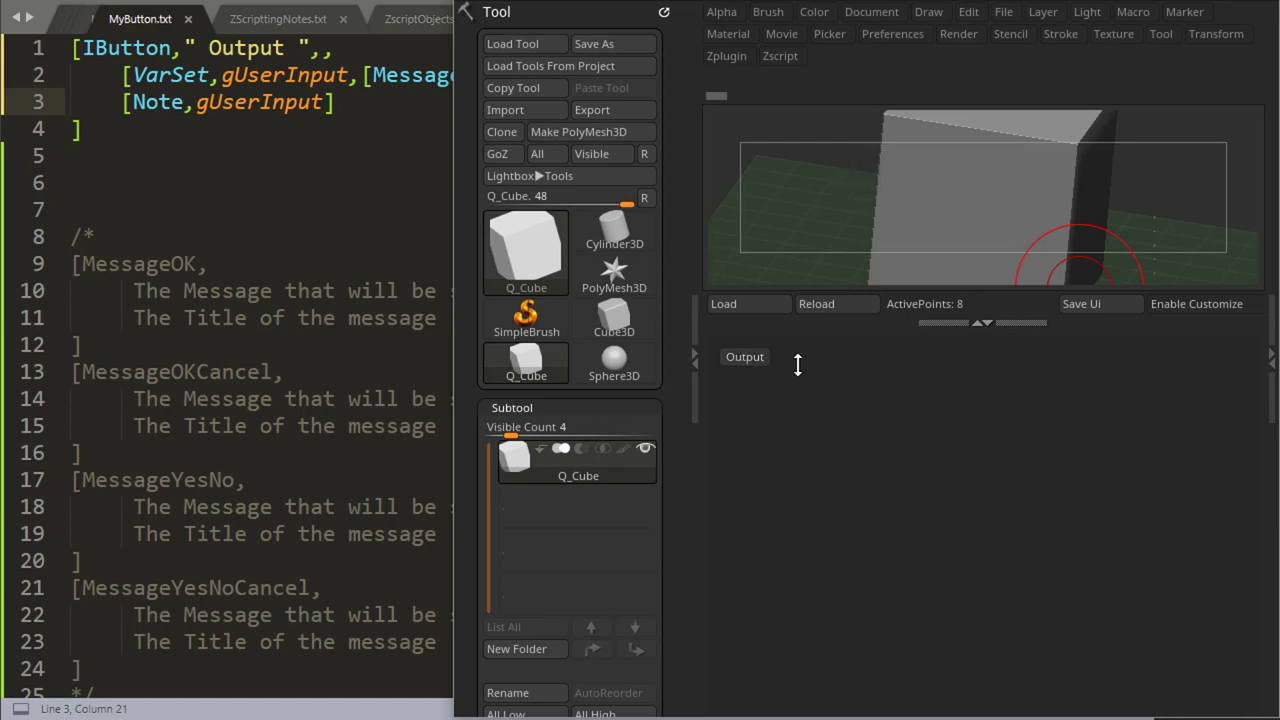
{"action": "left_click", "coordinate": [744, 356]}
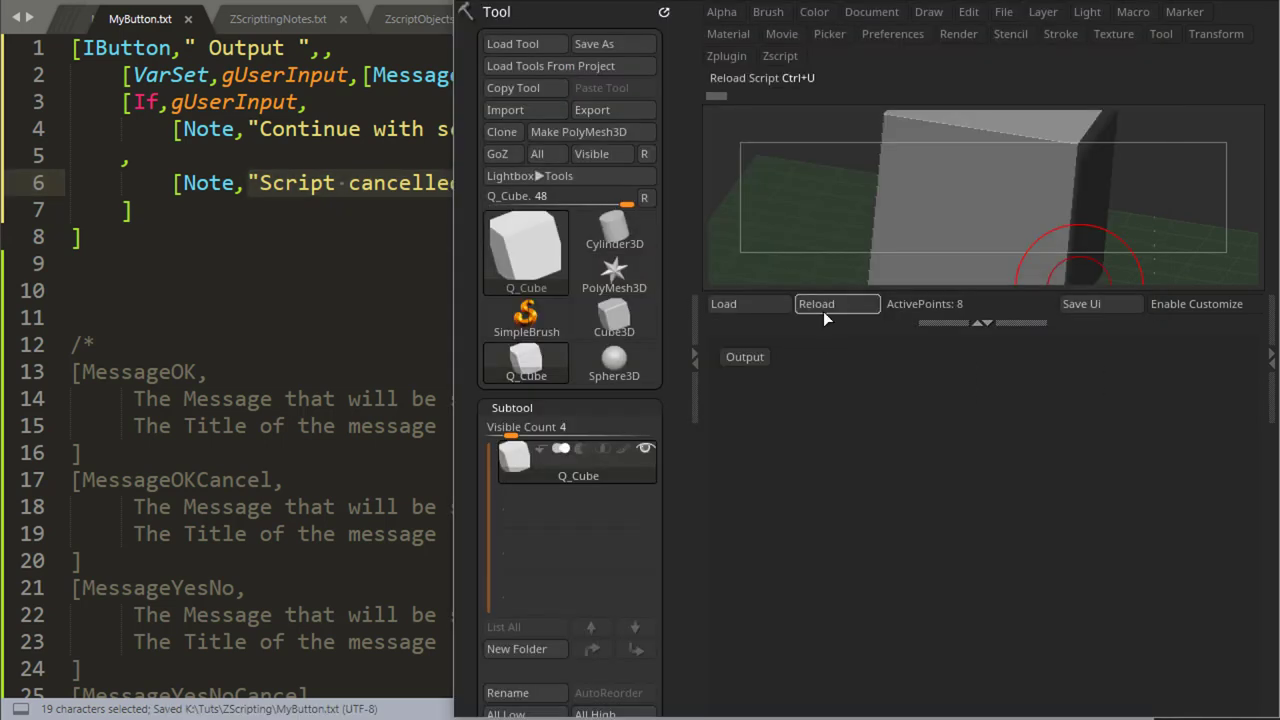
{"action": "left_click", "coordinate": [837, 303]}
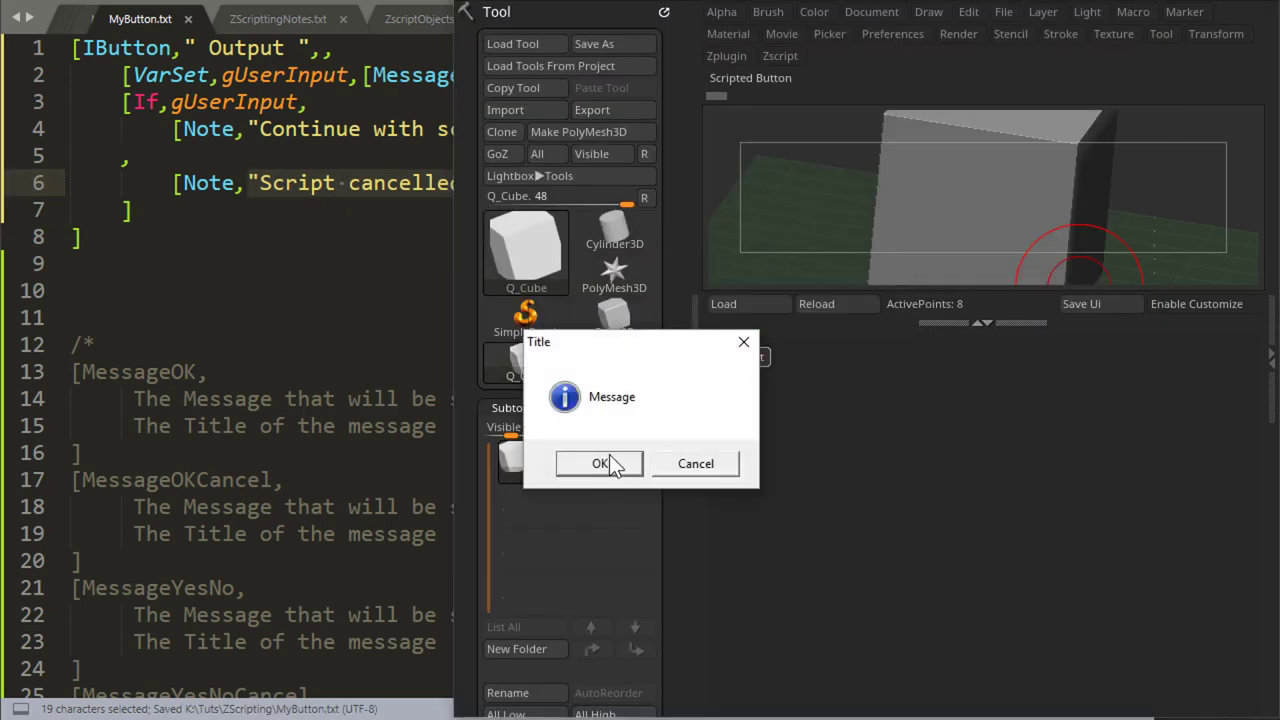
{"action": "left_click", "coordinate": [599, 463]}
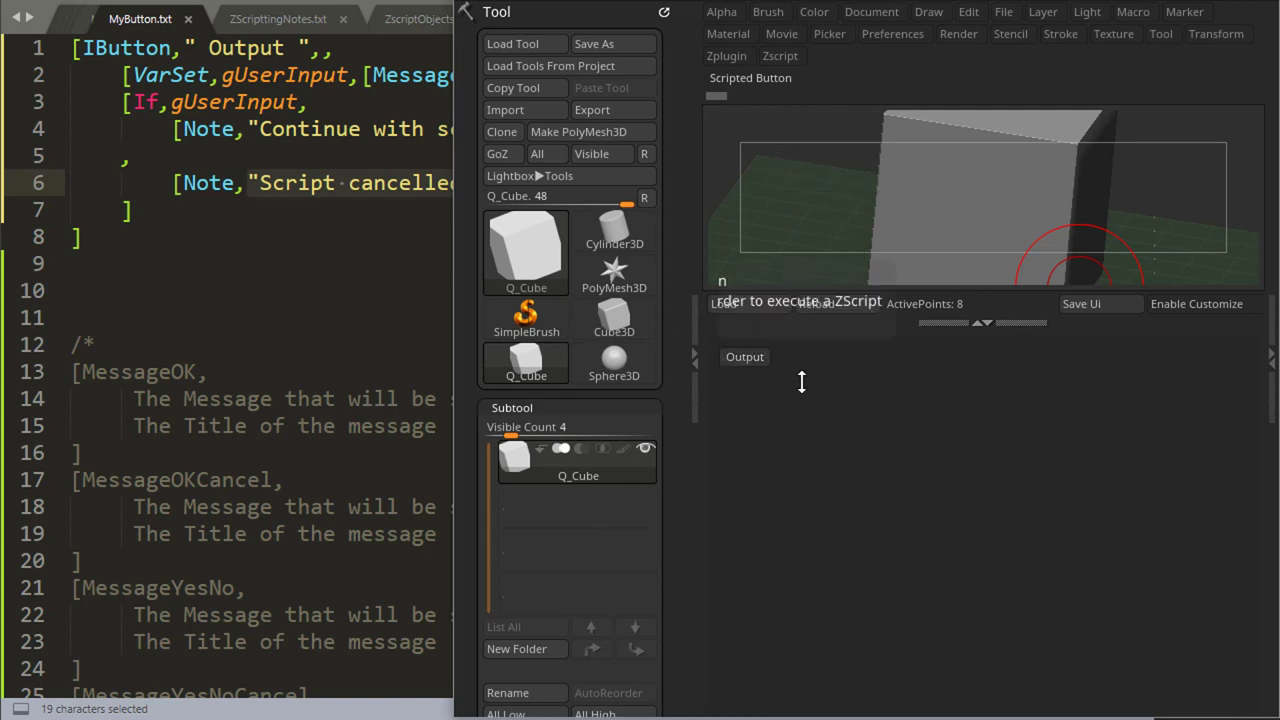
{"action": "left_click", "coordinate": [744, 357]}
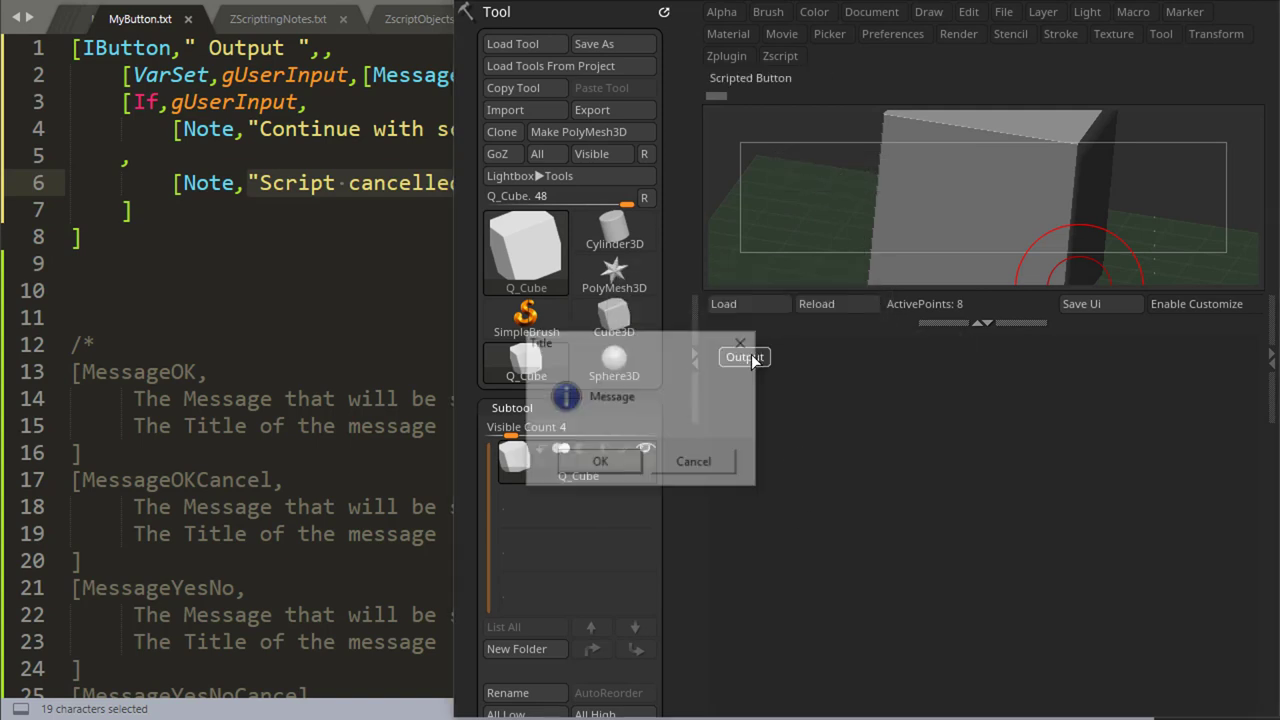
{"action": "left_click", "coordinate": [693, 461]}
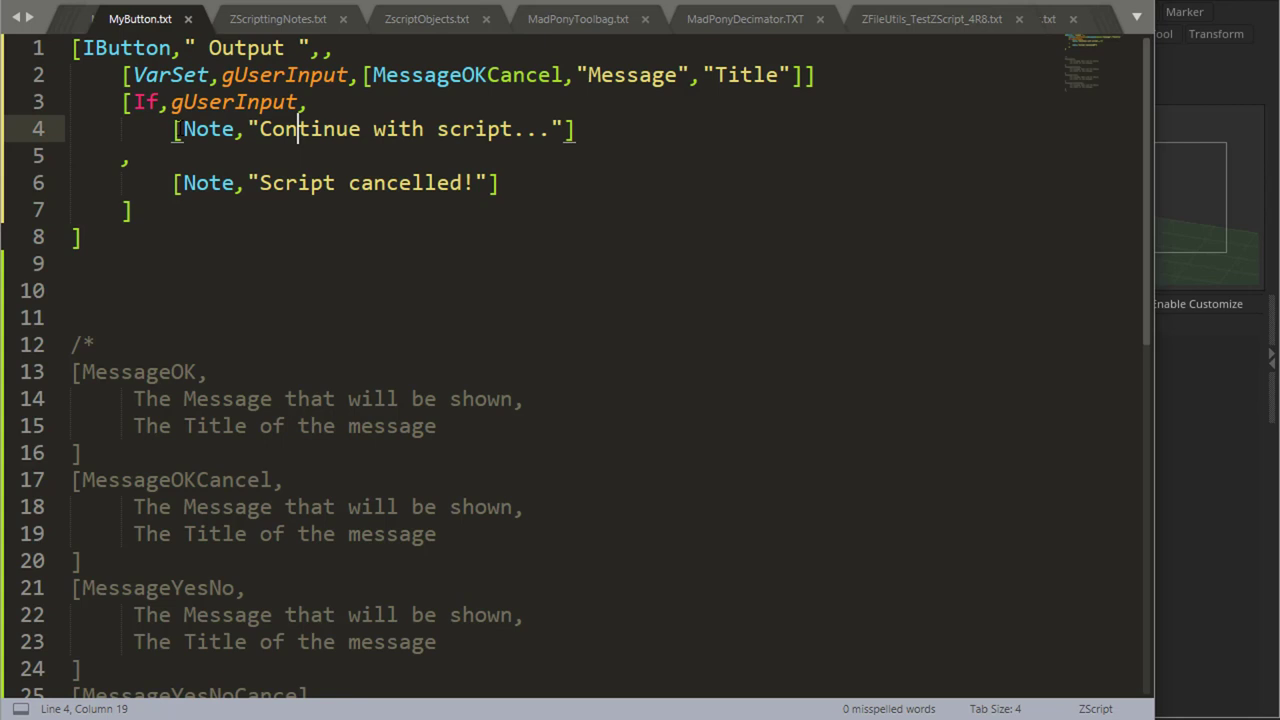
{"action": "mouse_move", "coordinate": [364, 231]}
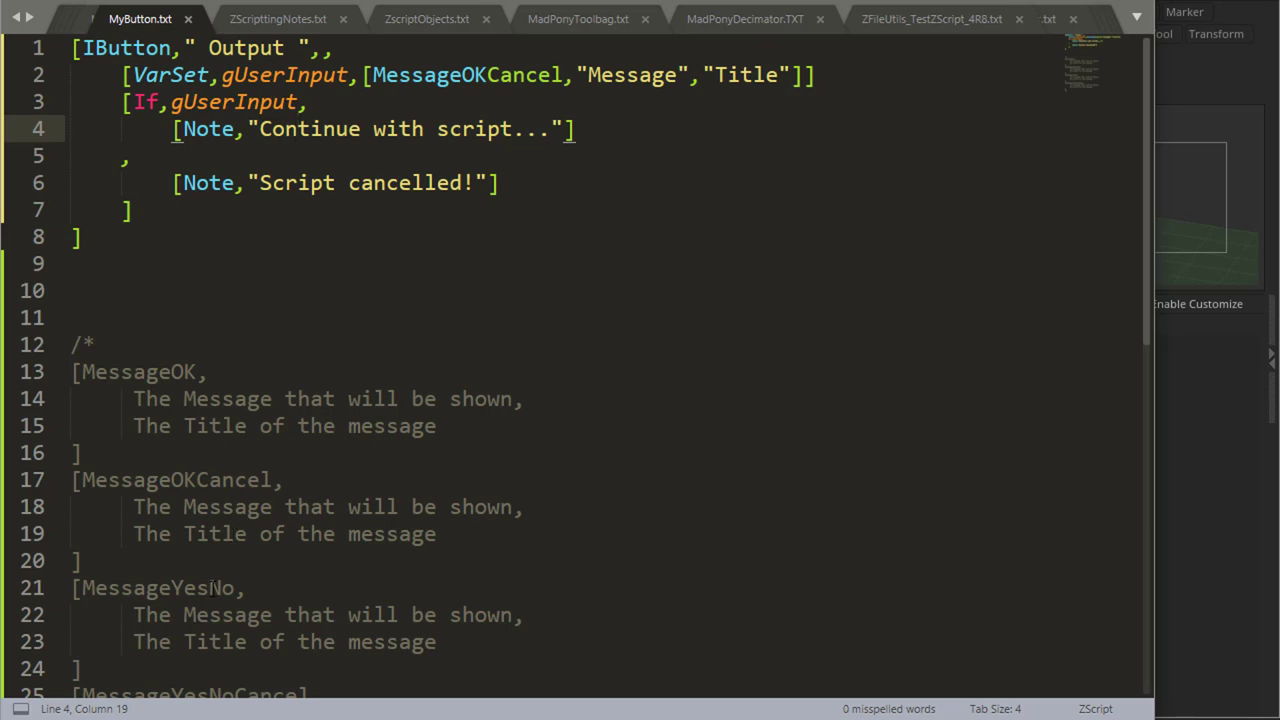
Switch the call to MessageYesNo, reload the script and answer Yes.
{"action": "double_click", "coordinate": [155, 588]}
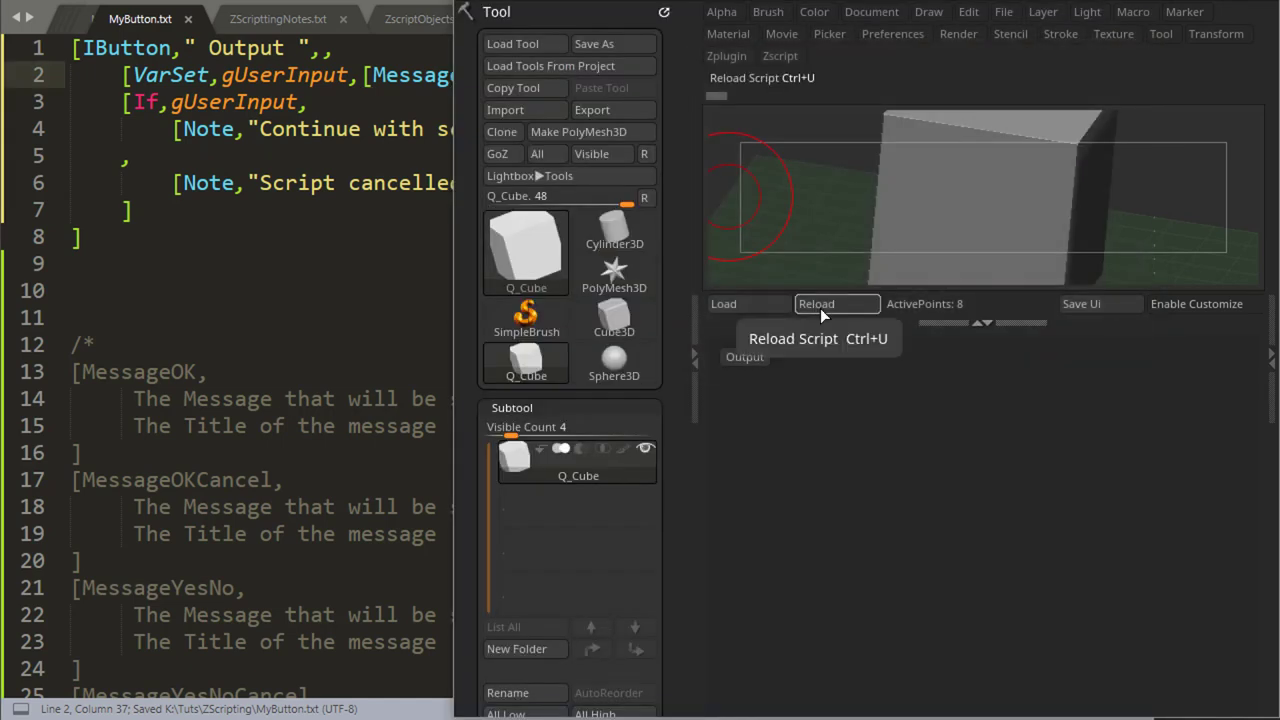
{"action": "left_click", "coordinate": [837, 303]}
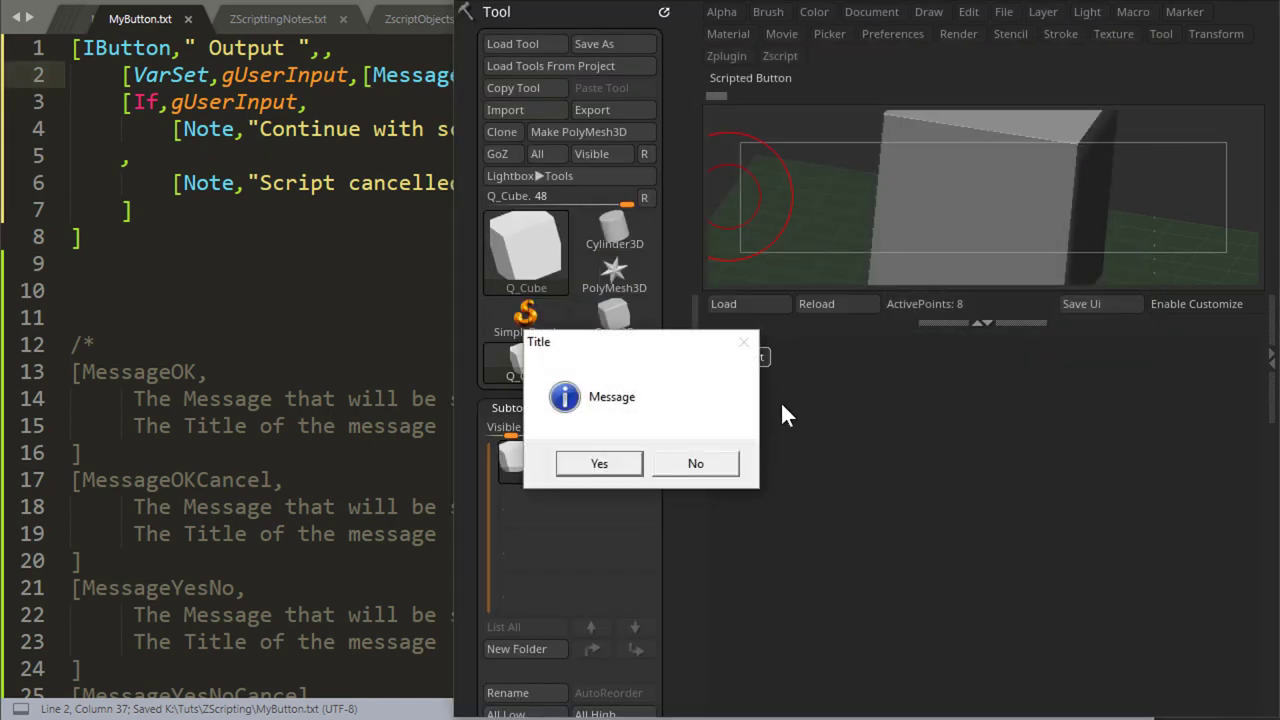
{"action": "mouse_move", "coordinate": [599, 463]}
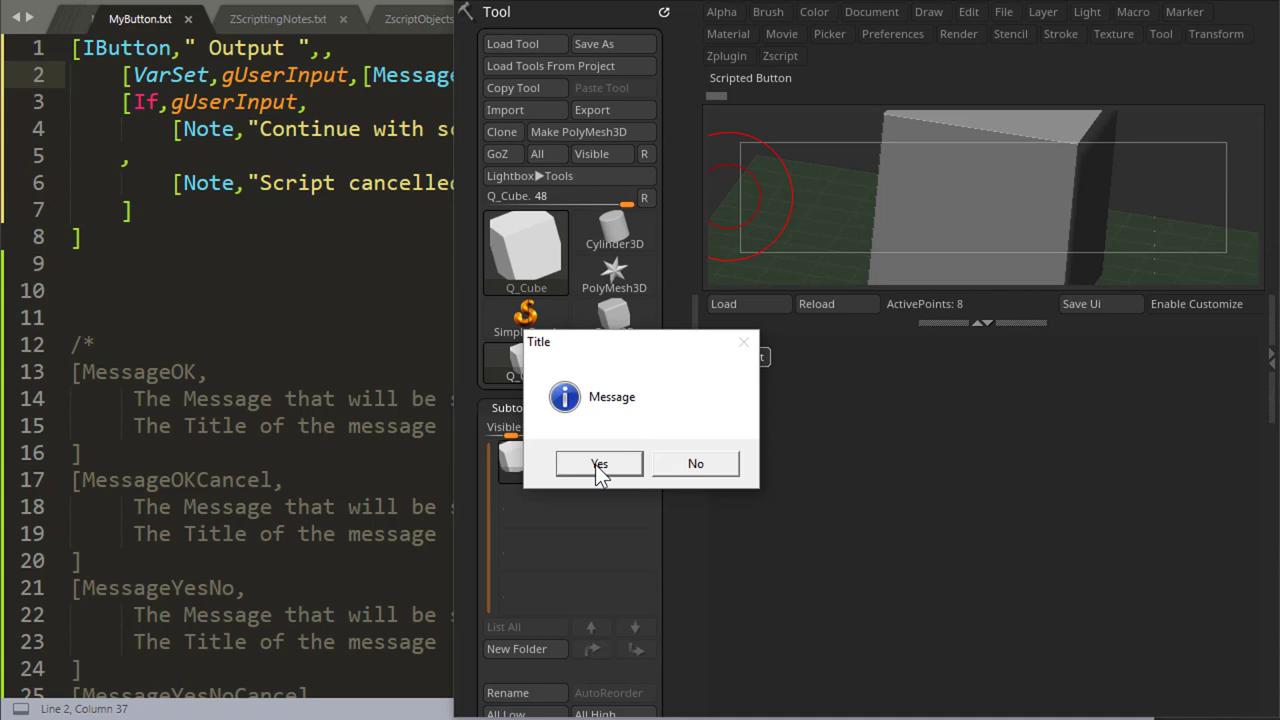
{"action": "left_click", "coordinate": [599, 463]}
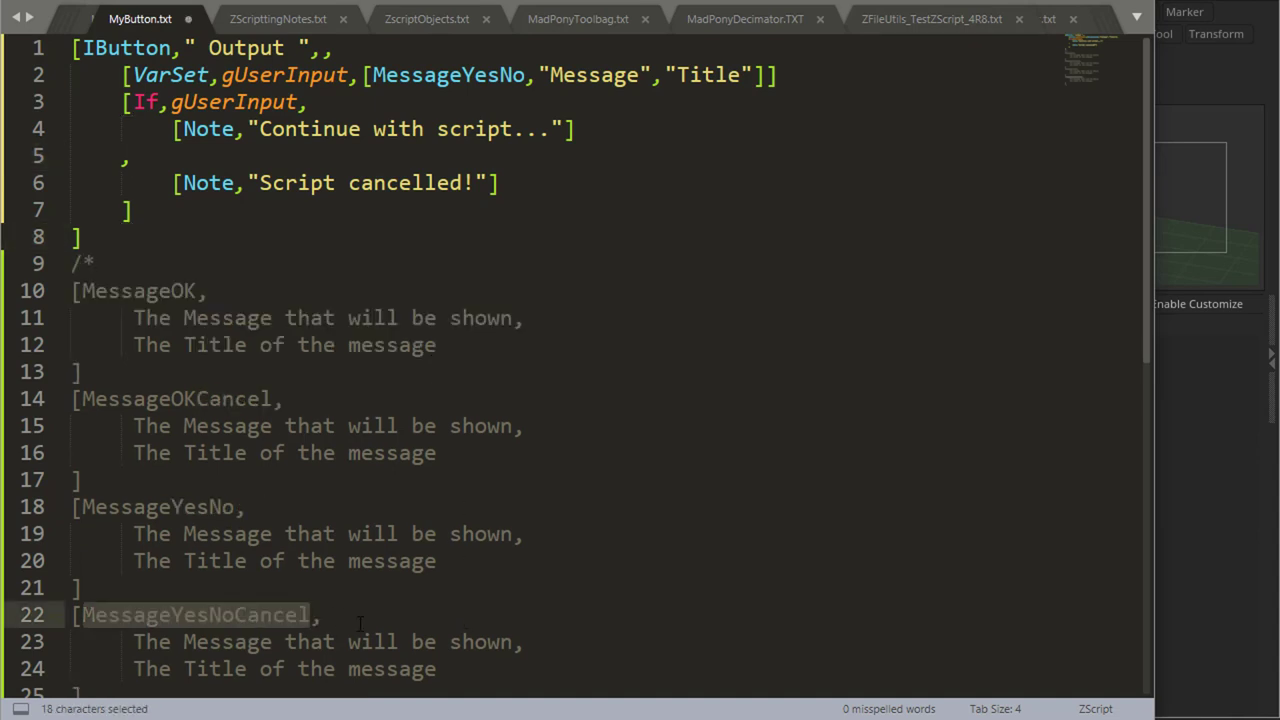
Use MessageYesNoCancel with a nested If noting Run script A or B, and save.
{"action": "key", "text": "ctrl+c"}
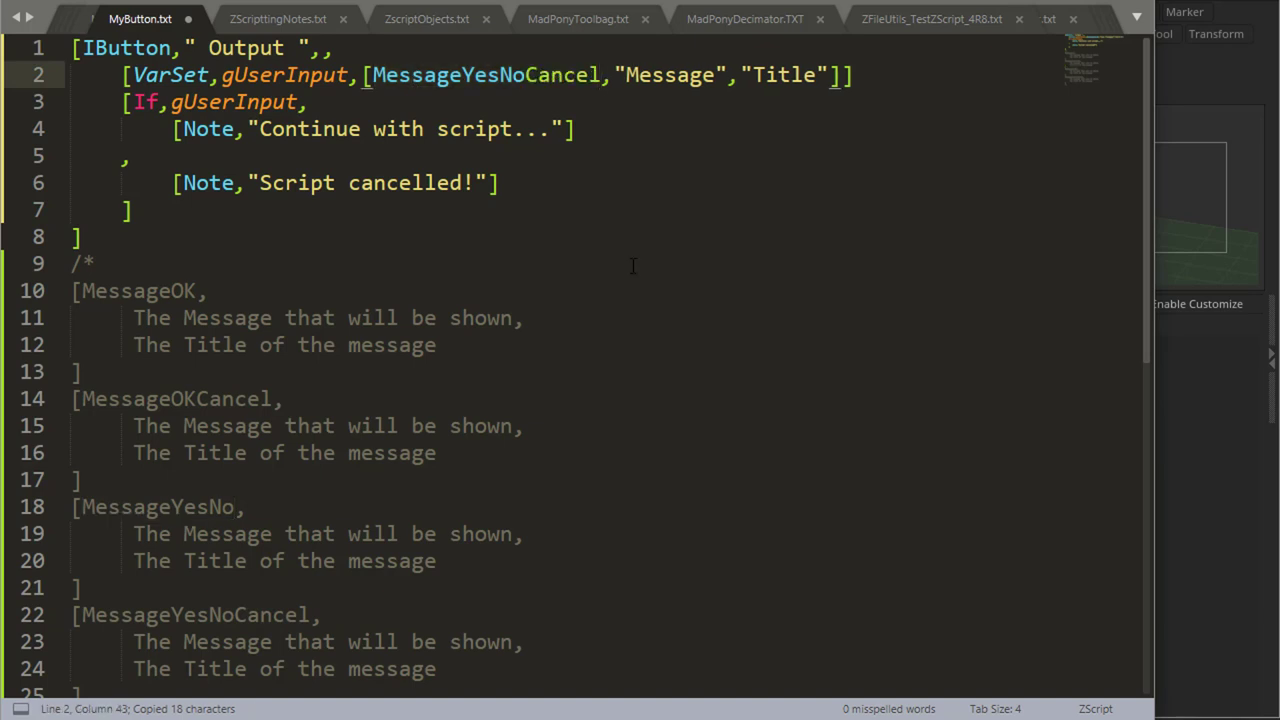
{"action": "key", "text": "ctrl+s"}
{"action": "type", "text": "!=-1"}
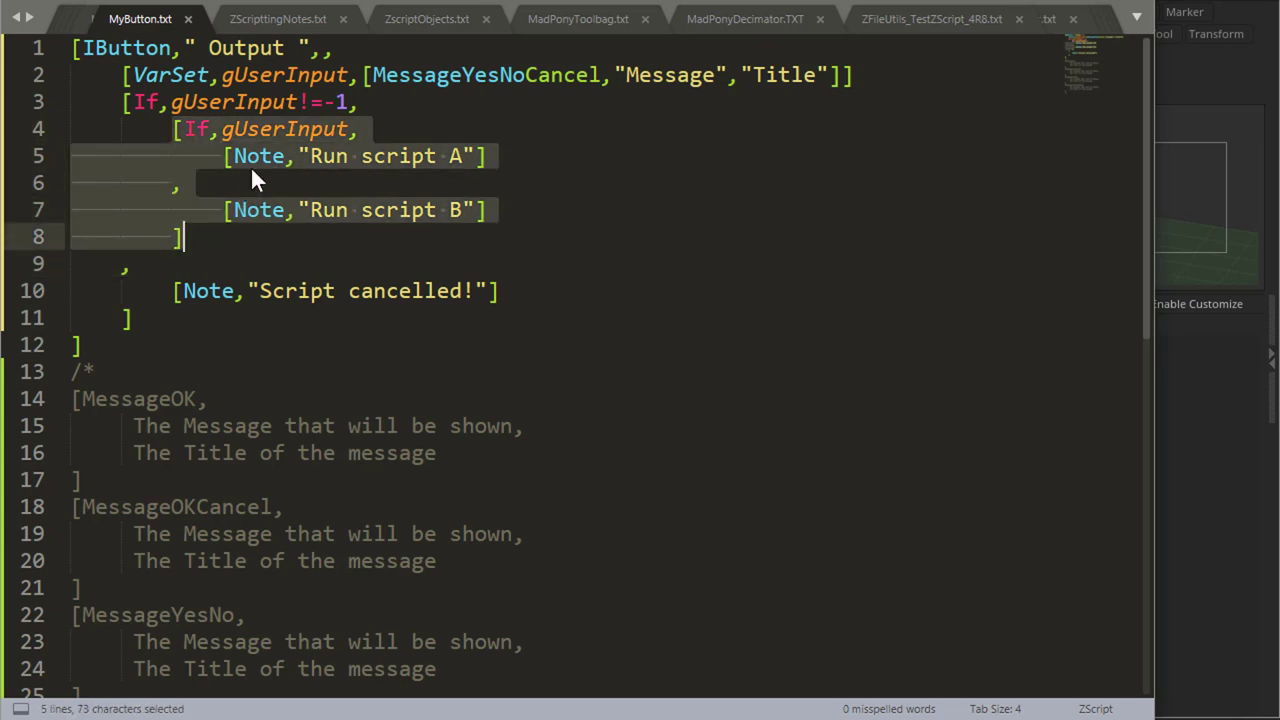
{"action": "left_click", "coordinate": [263, 128]}
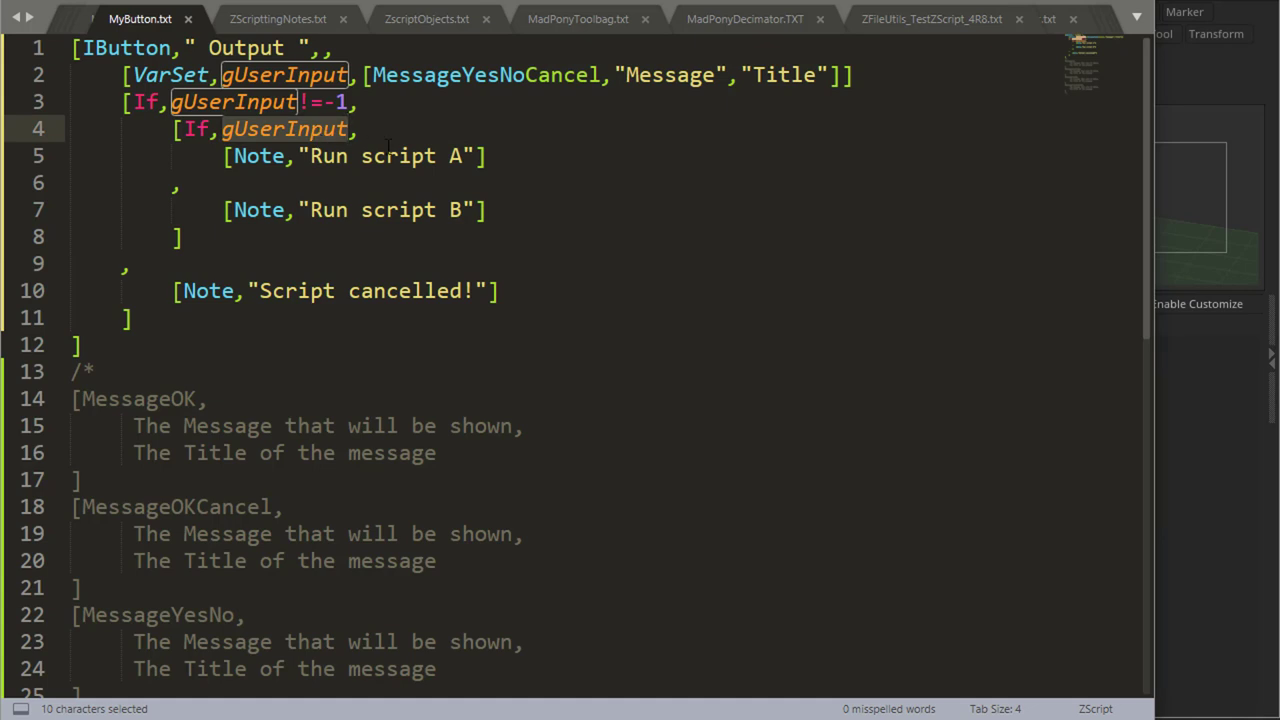
{"action": "left_click", "coordinate": [475, 156]}
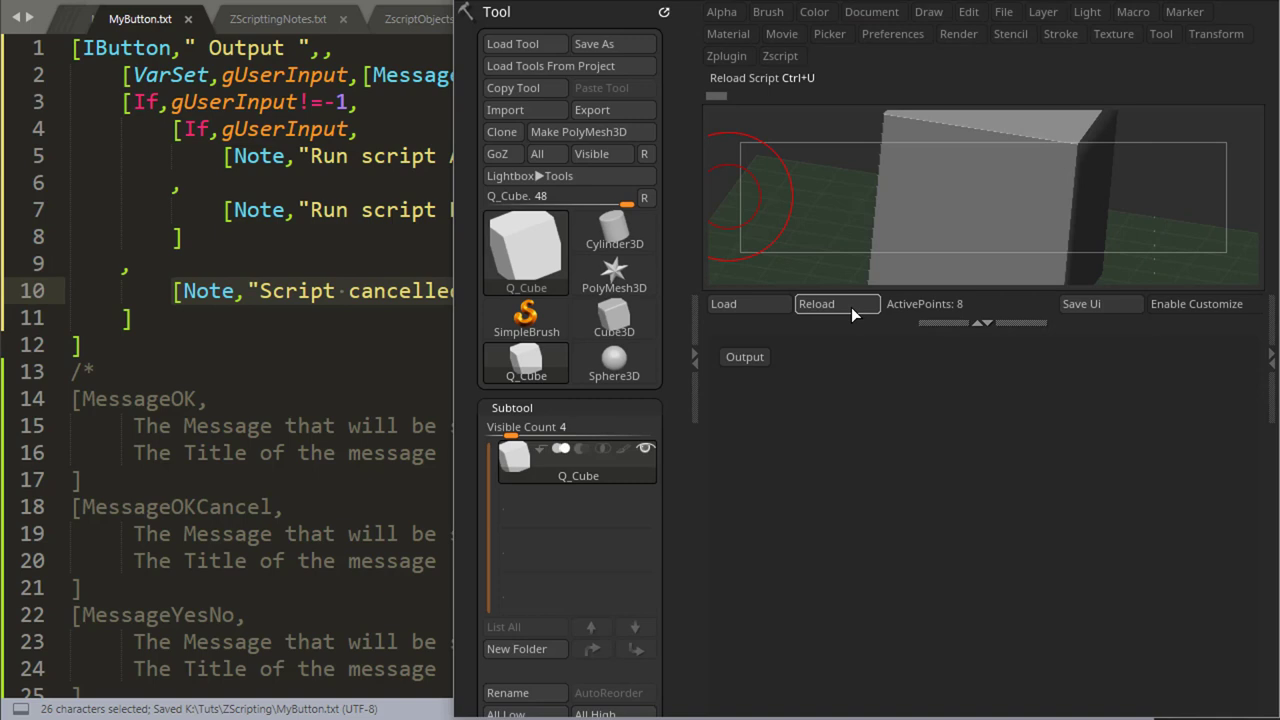
Reload, answer Yes to get the Run script A note, then run Output again.
{"action": "left_click", "coordinate": [817, 303]}
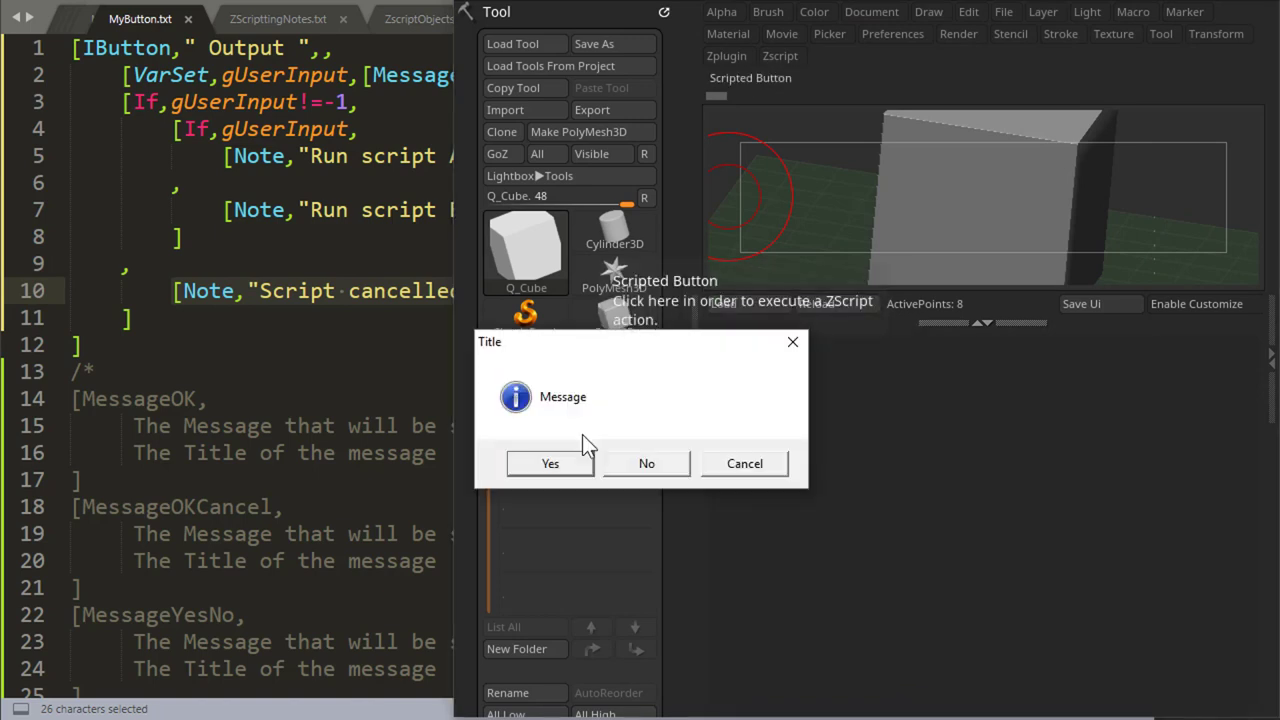
{"action": "left_click", "coordinate": [550, 463]}
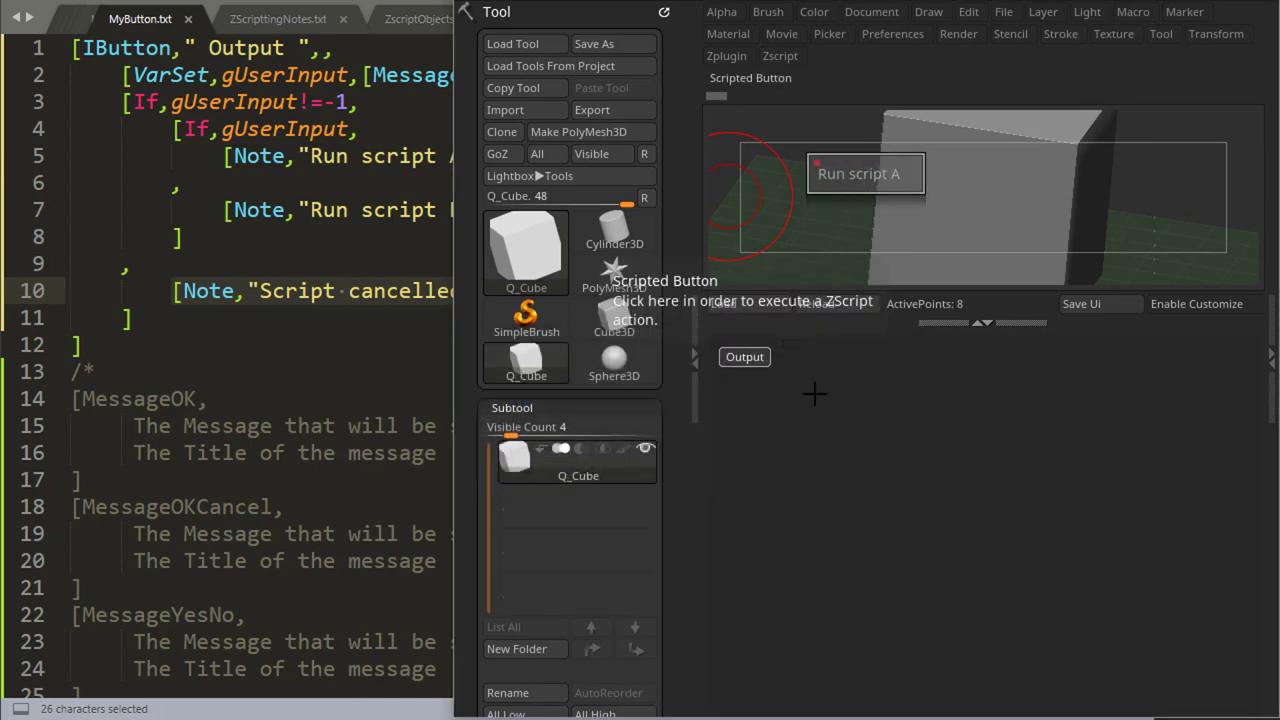
{"action": "left_click", "coordinate": [864, 173]}
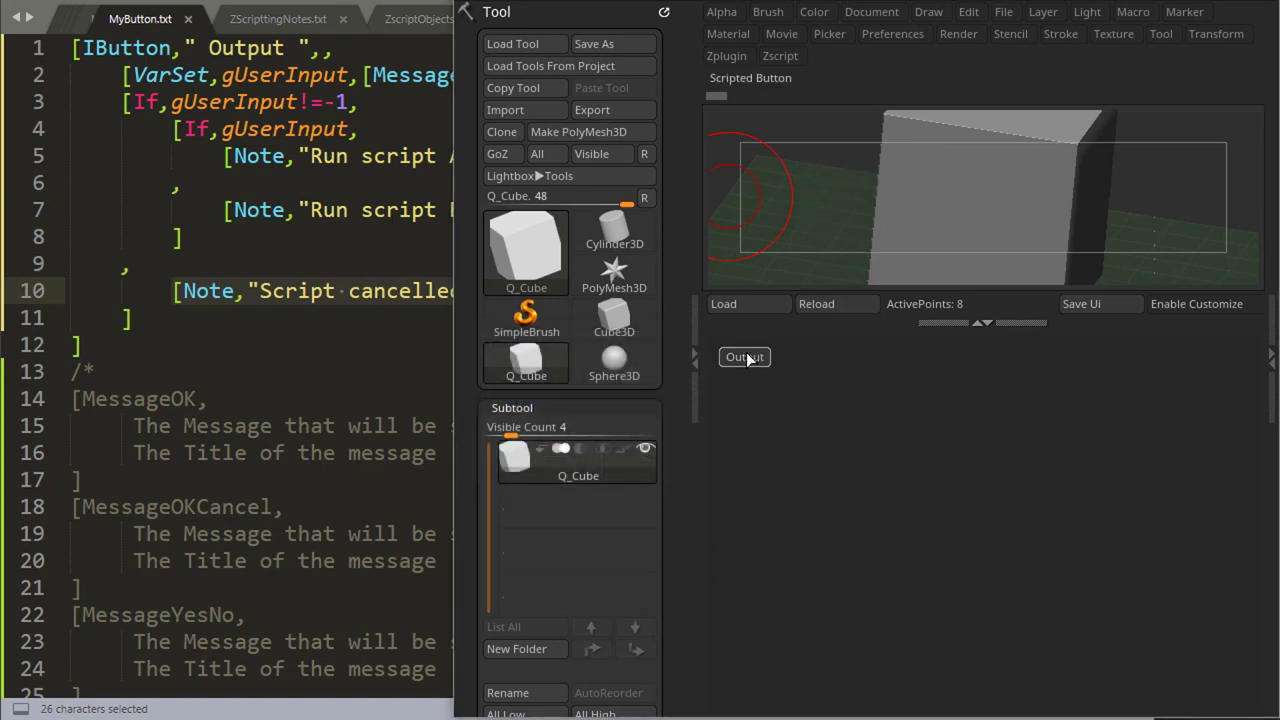
{"action": "left_click", "coordinate": [744, 357]}
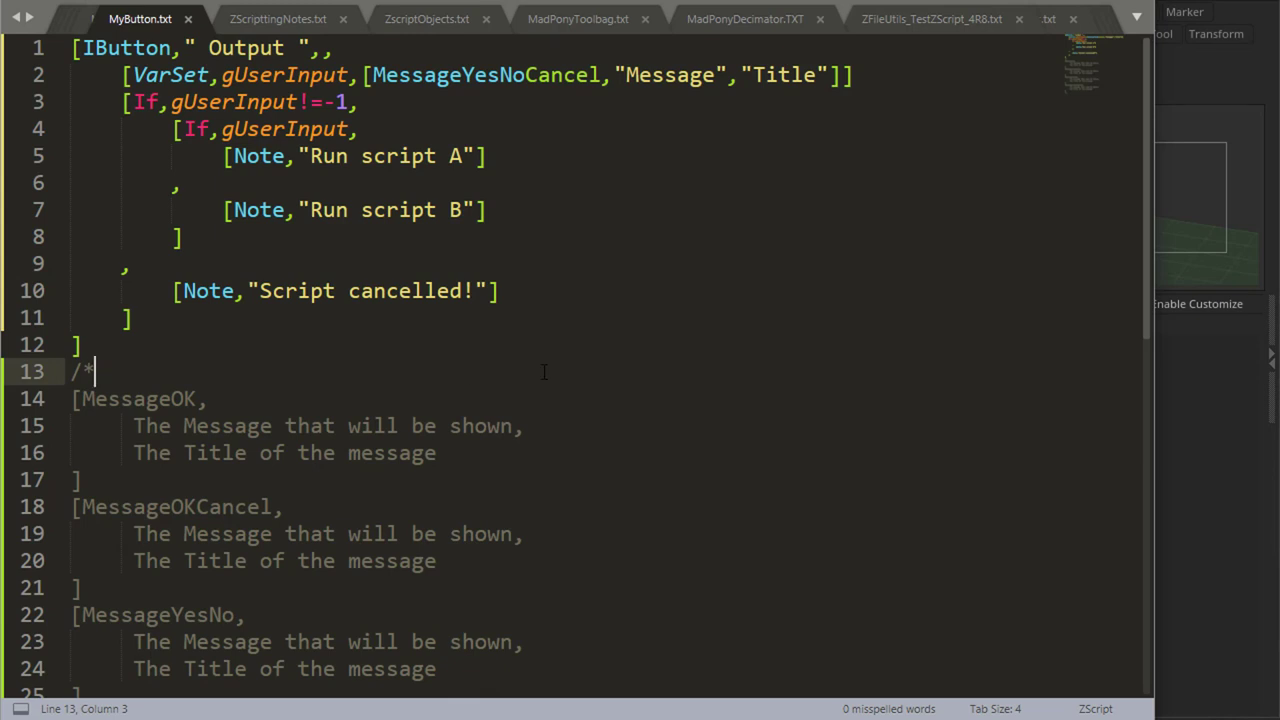
Make the If check gUserInput==-1 first for Script cancelled!, save, and reload.
{"action": "left_click", "coordinate": [310, 101]}
{"action": "type", "text": "="}
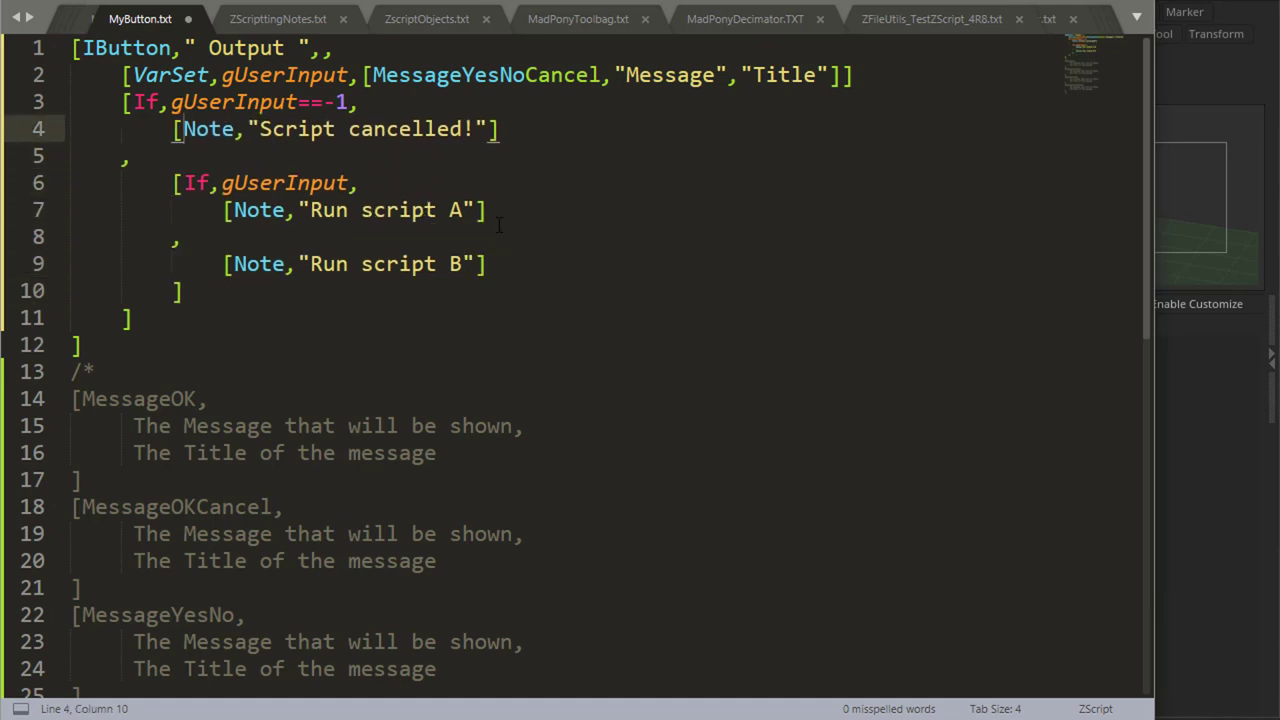
{"action": "key", "text": "ctrl+s"}
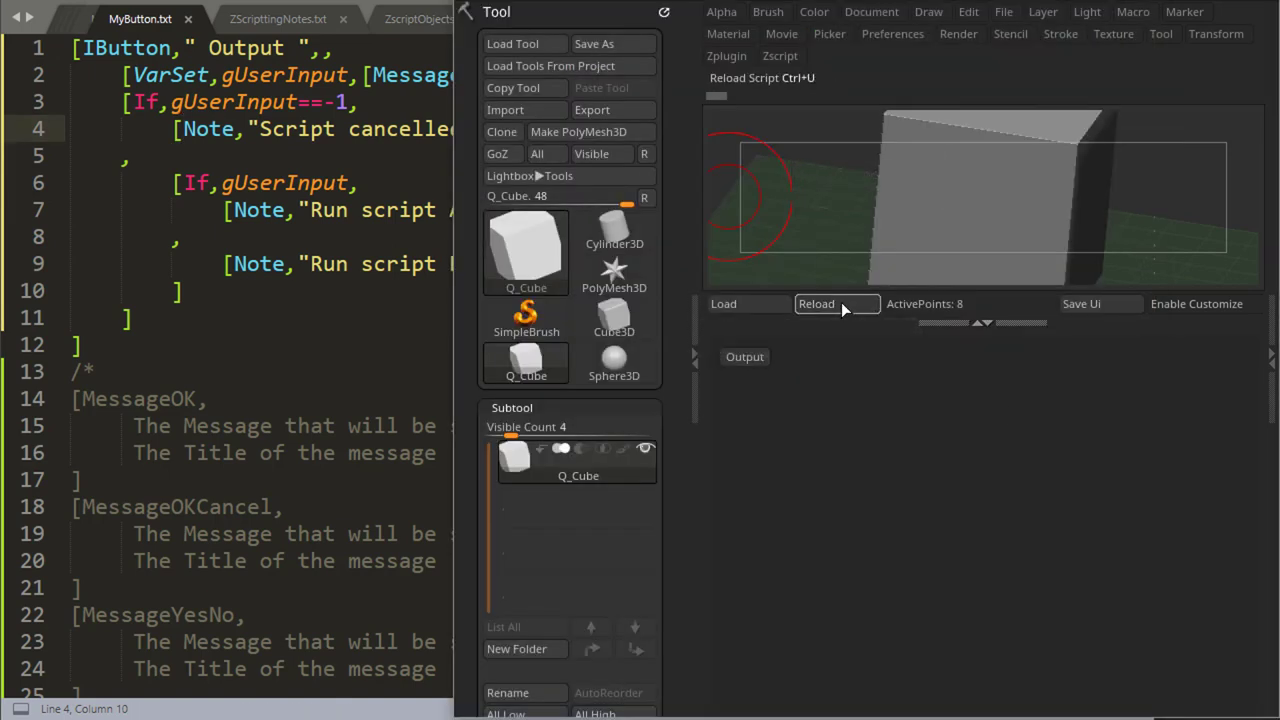
{"action": "left_click", "coordinate": [817, 303]}
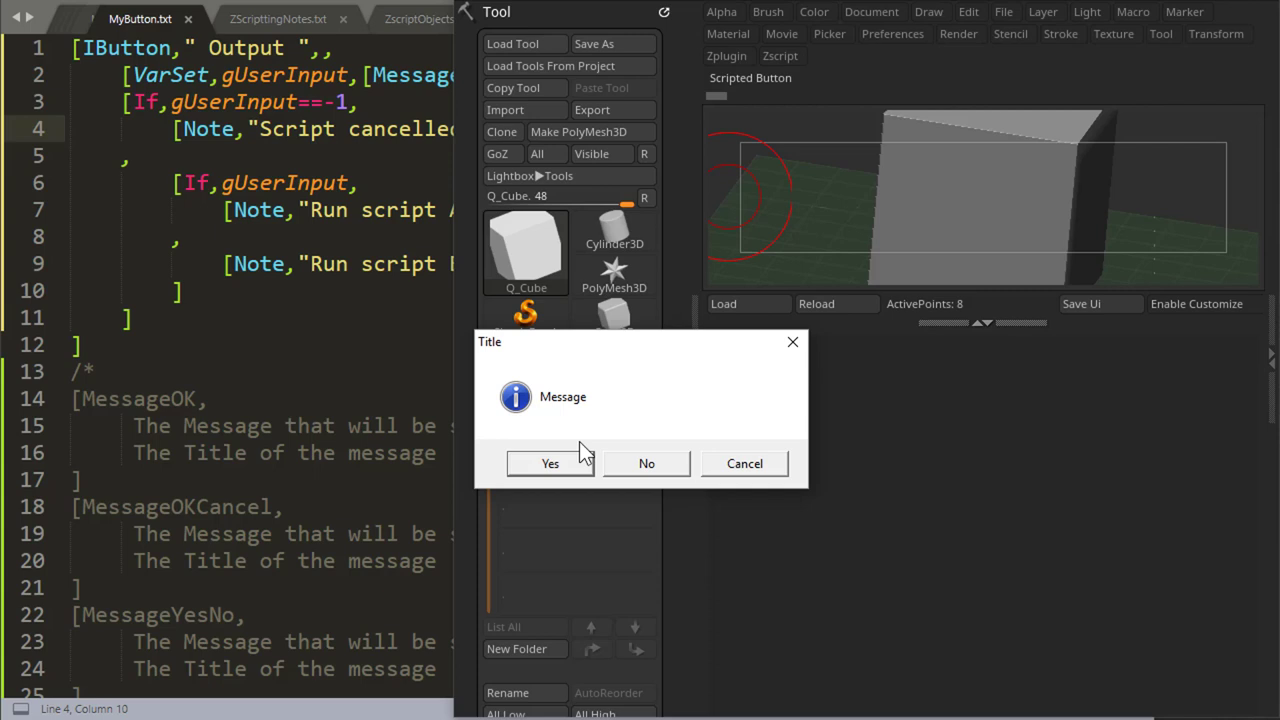
{"action": "mouse_move", "coordinate": [708, 440]}
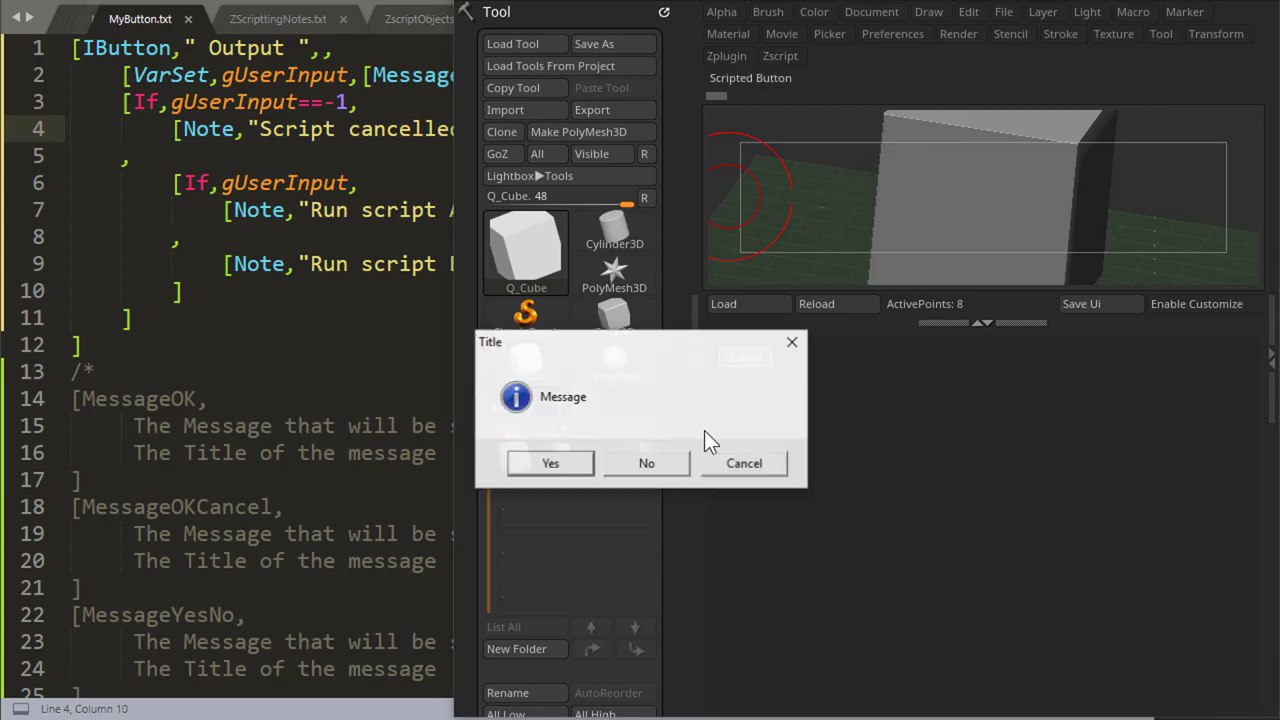